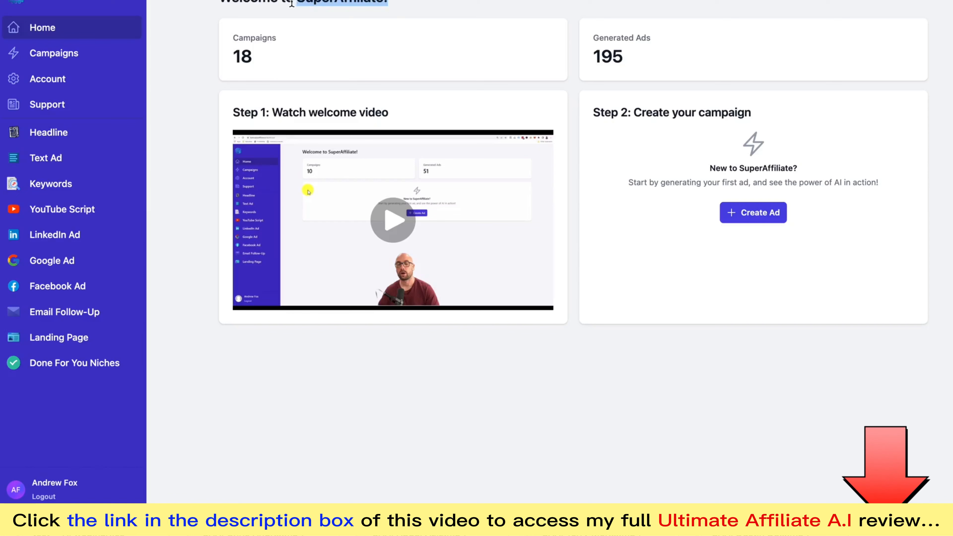
mouse_move(54, 53)
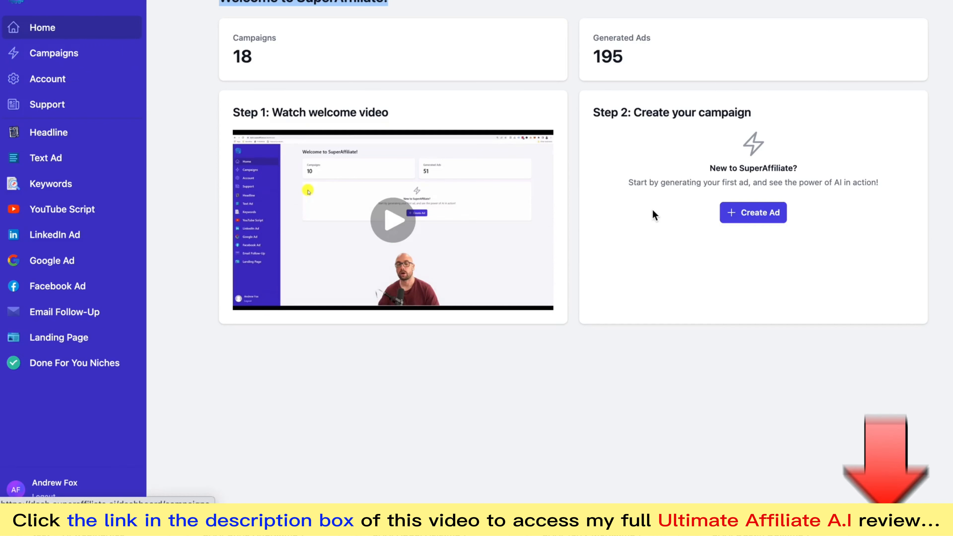
Start a new campaign with Create Ad and focus the Campaign Name and Product Description fields
left_click(752, 212)
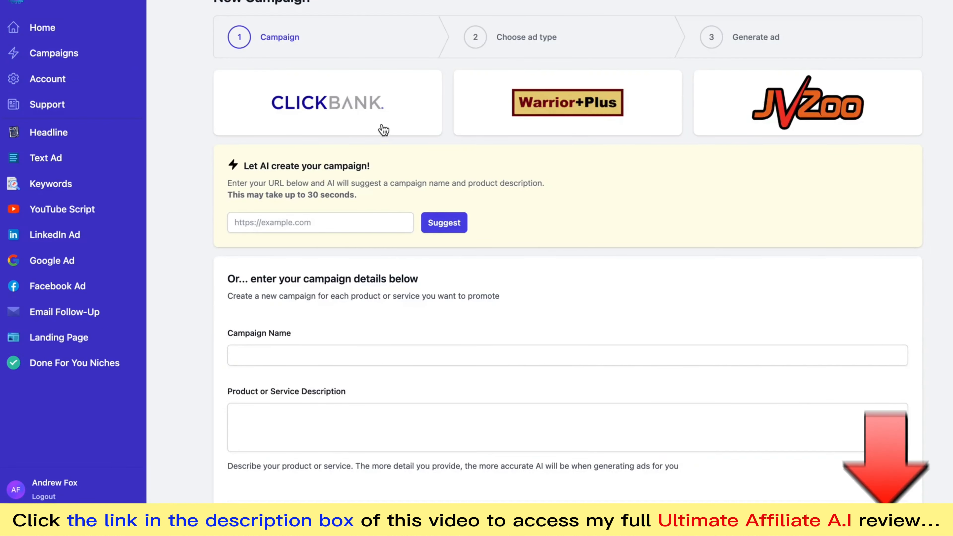
mouse_move(548, 100)
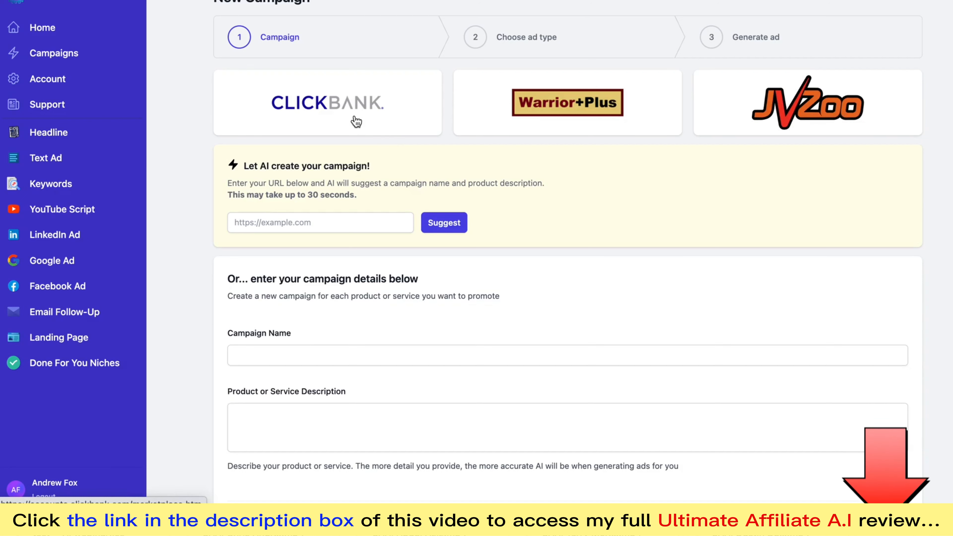
mouse_move(323, 109)
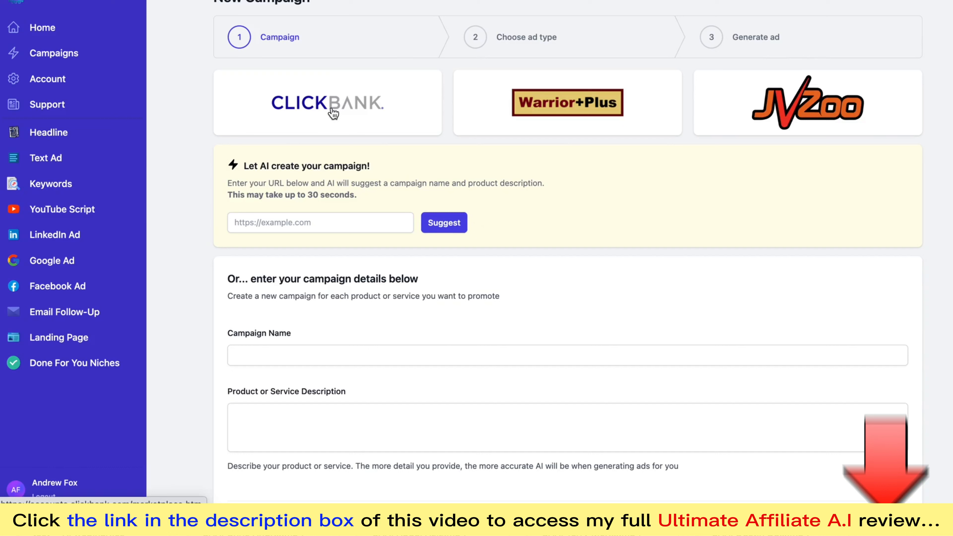
mouse_move(271, 236)
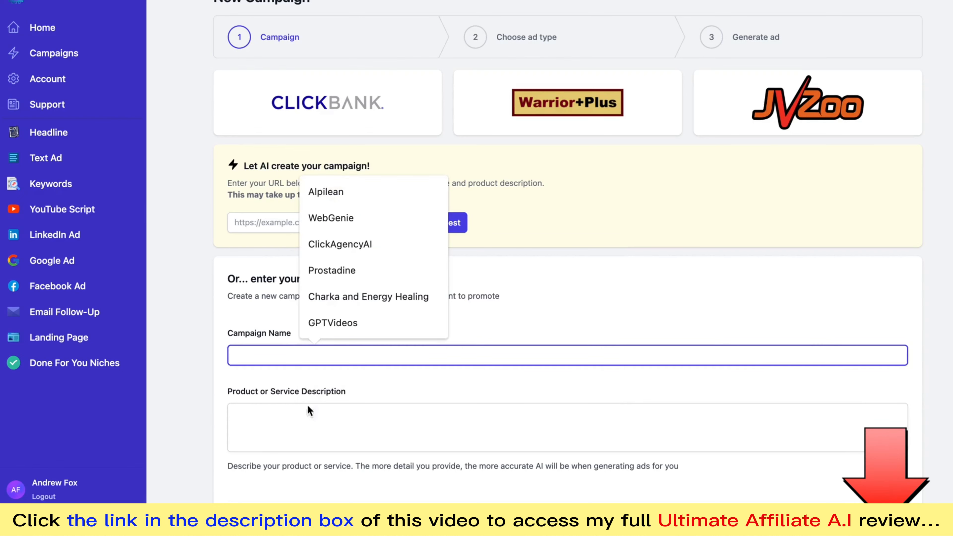
left_click(547, 428)
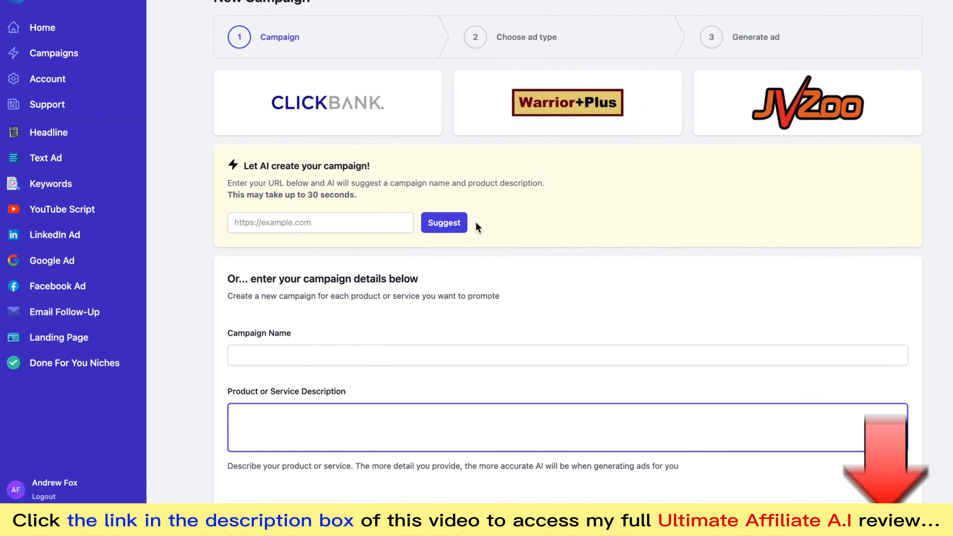
mouse_move(663, 107)
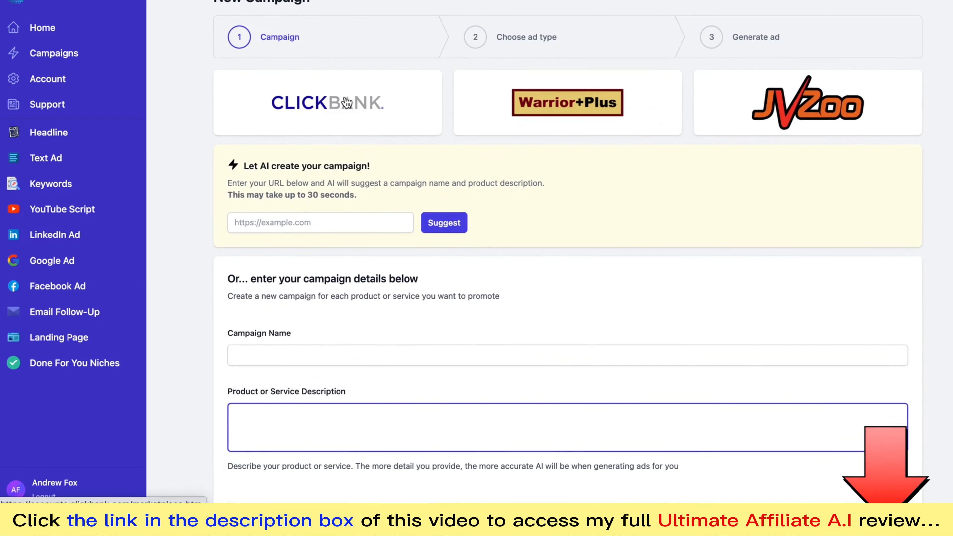
mouse_move(856, 89)
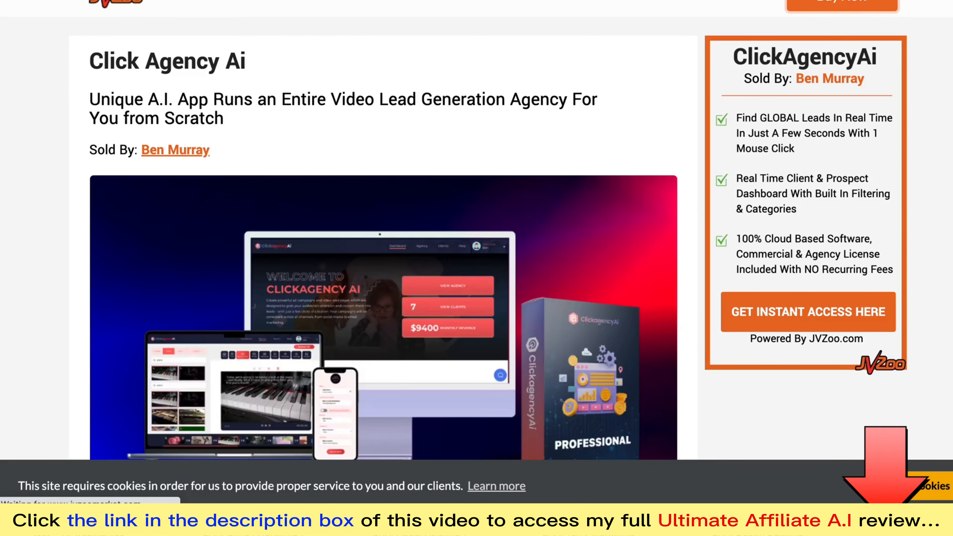
Review the ClickAgencyAi JVZoo sales page to find the offer being promoted
left_click(807, 312)
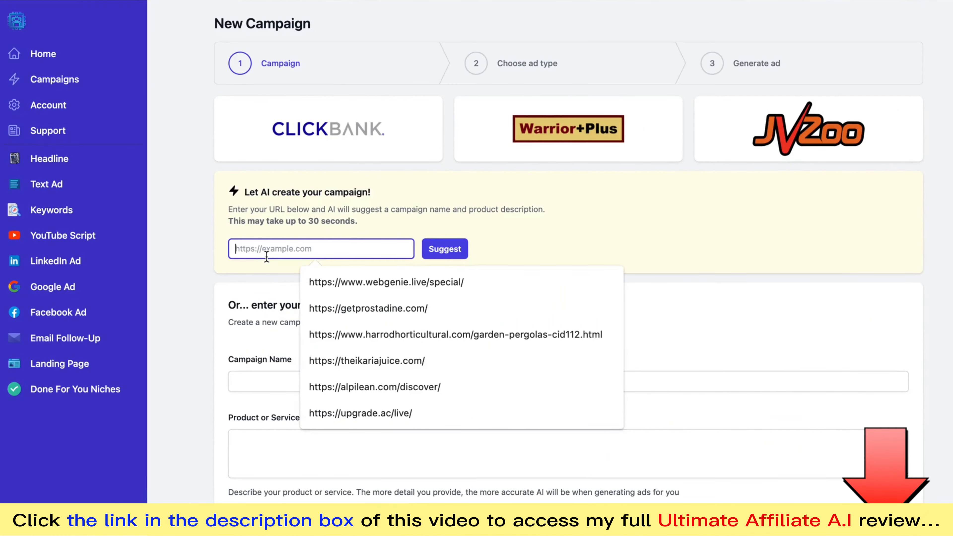
Have Suggest build the ClickAgencyAI name and product description from the sales URL, then review it
left_click(444, 249)
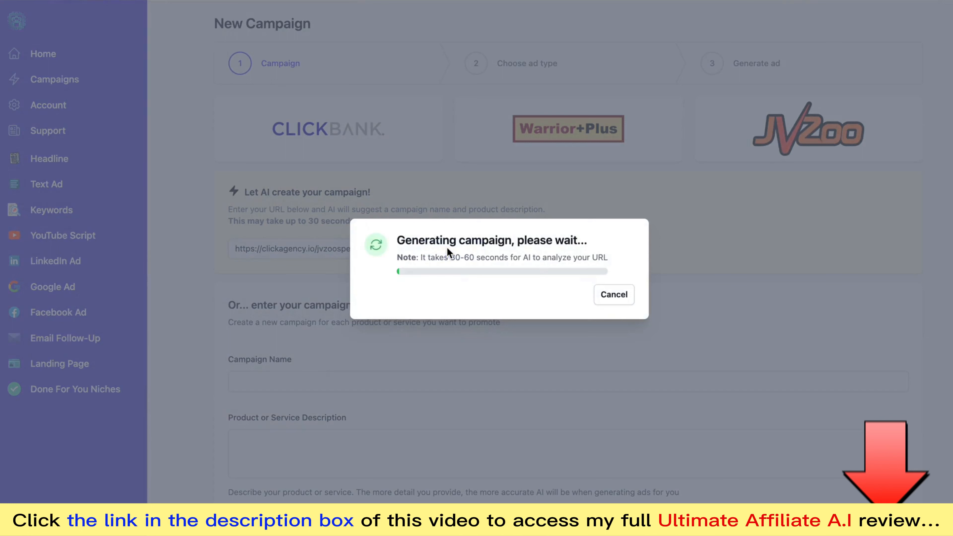
mouse_move(547, 217)
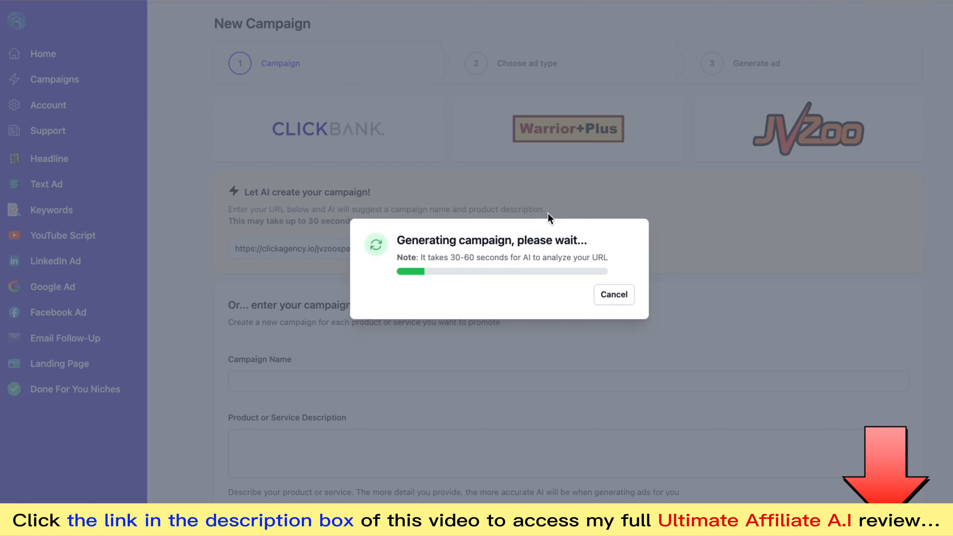
mouse_move(362, 379)
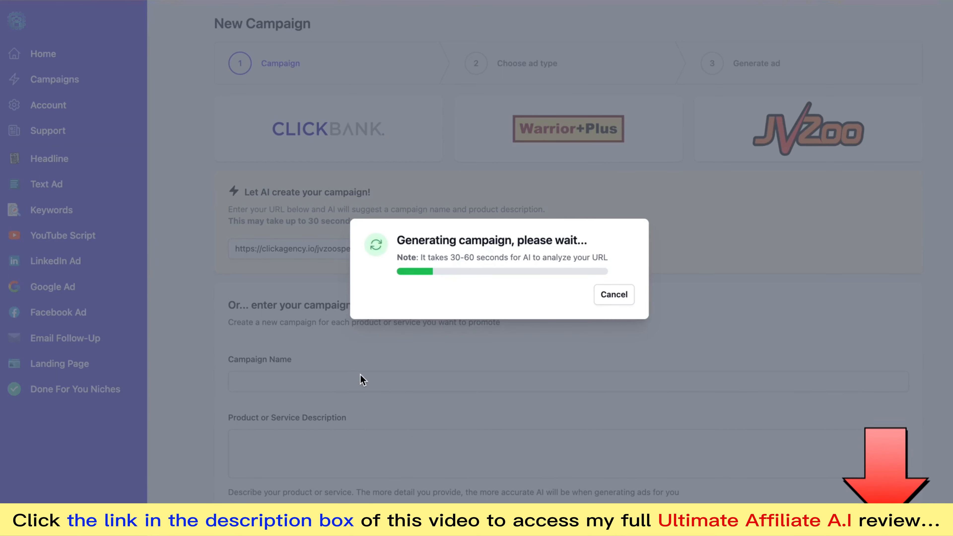
mouse_move(379, 435)
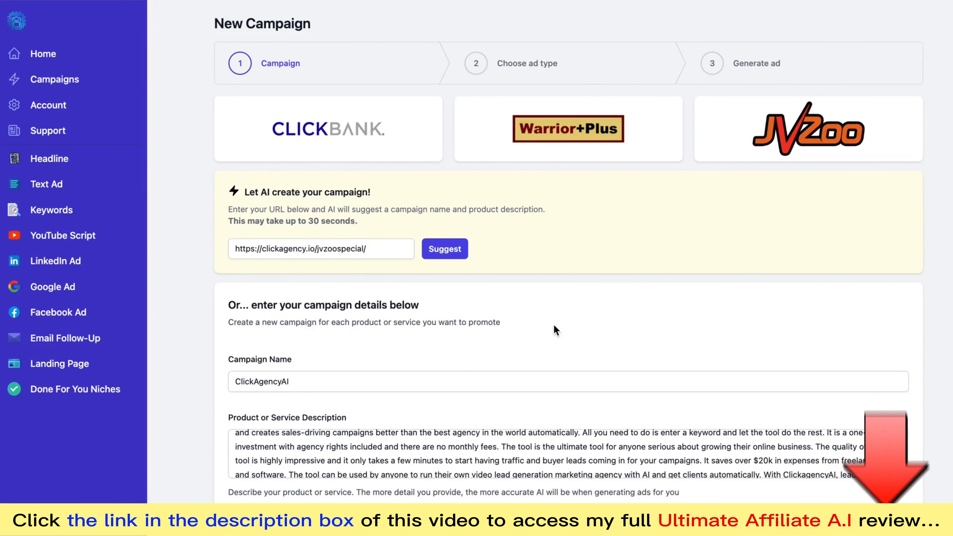
scroll("down", 3)
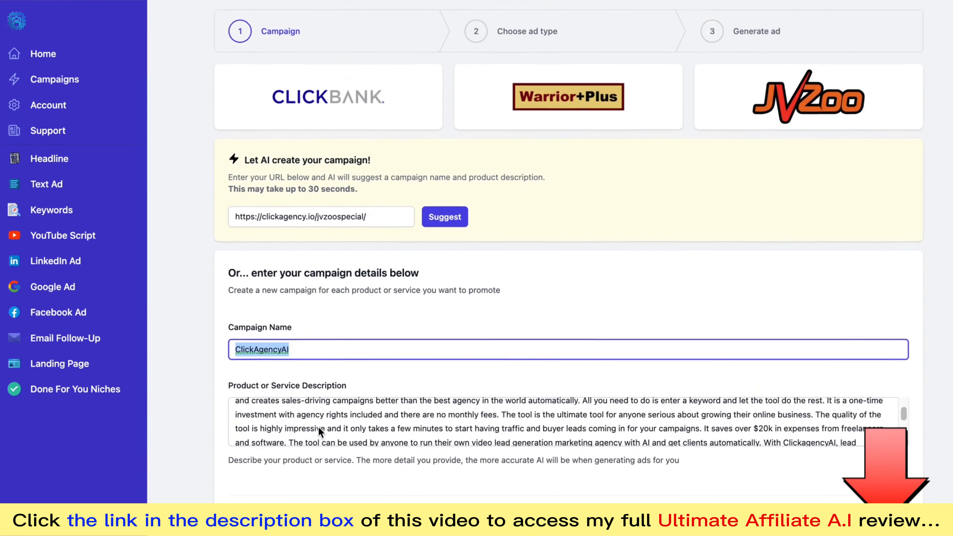
scroll("up", 3)
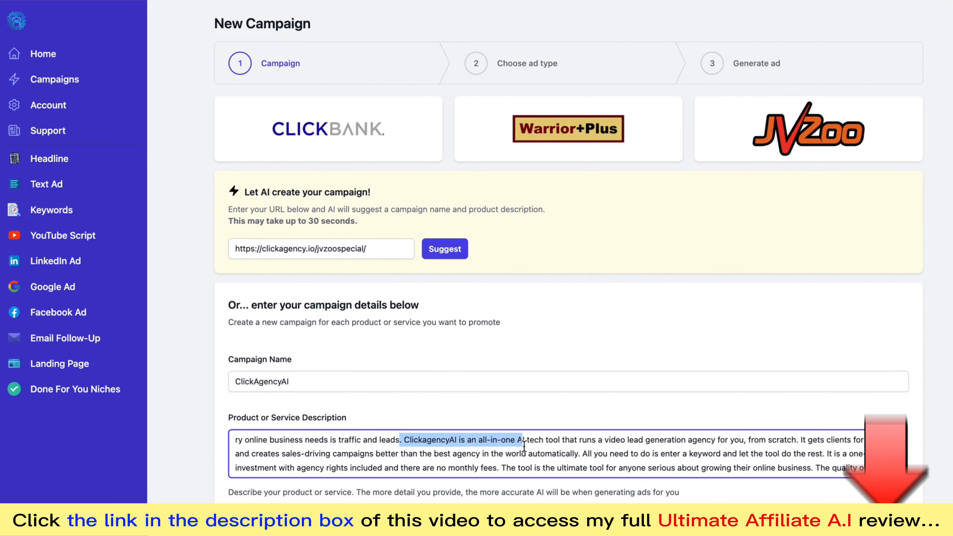
scroll("down", 3)
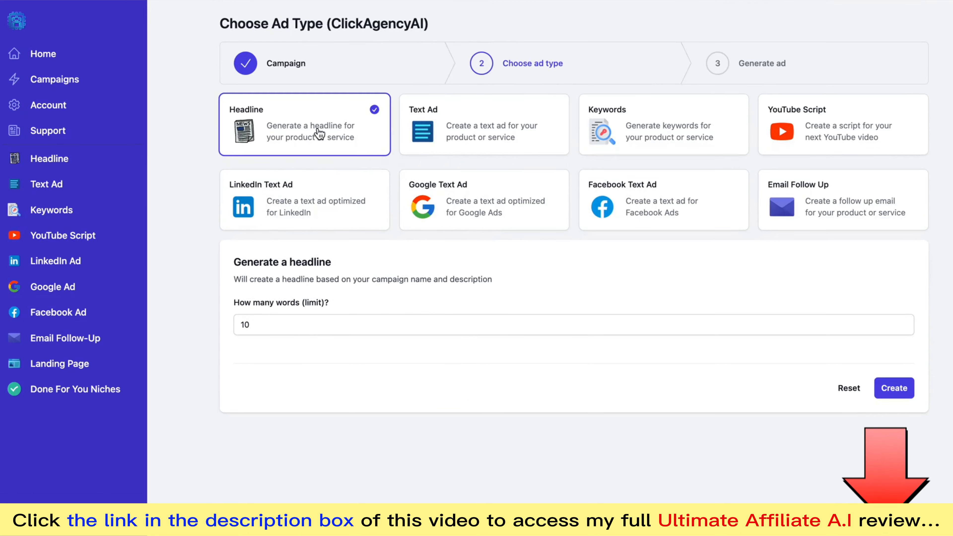
Preview the YouTube Script, Google Text Ad, Facebook Text Ad and Email Follow Up options
left_click(663, 124)
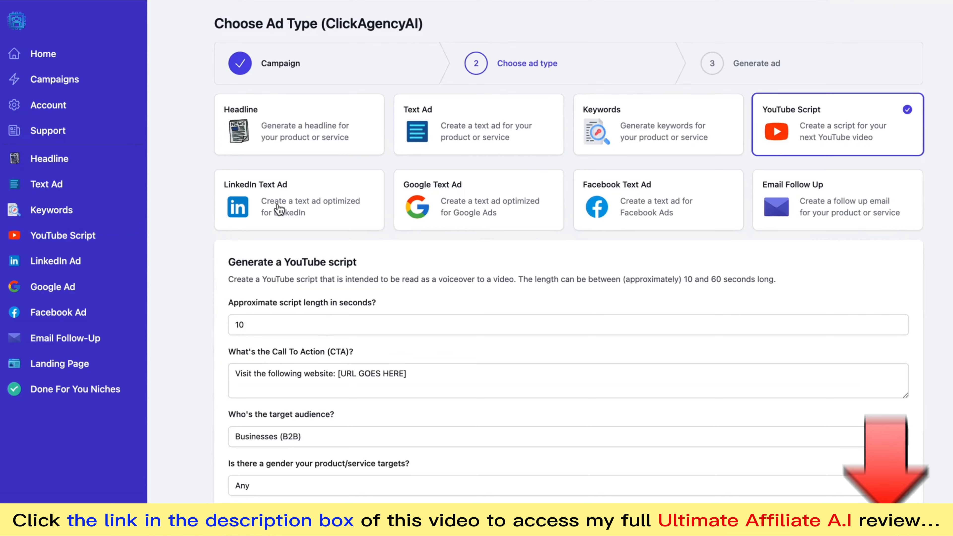
left_click(478, 200)
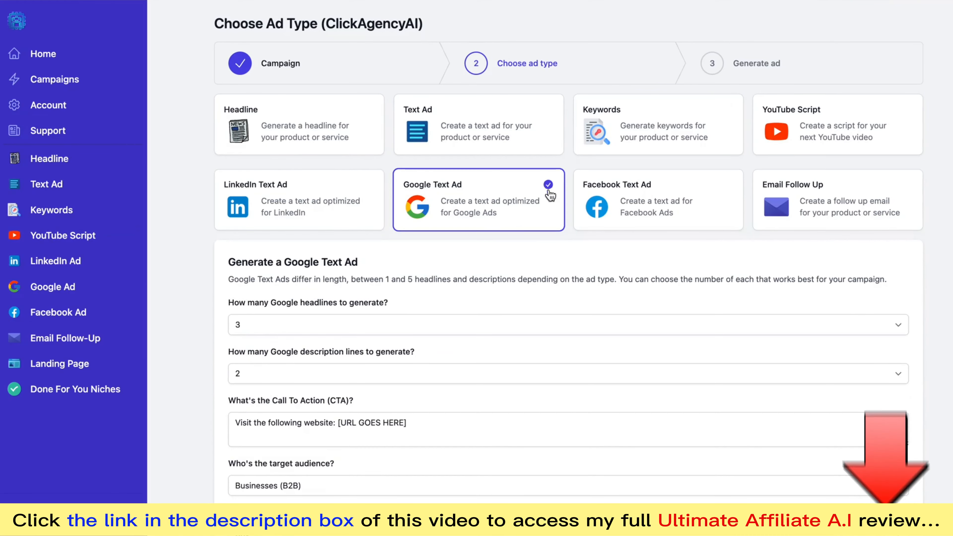
left_click(658, 200)
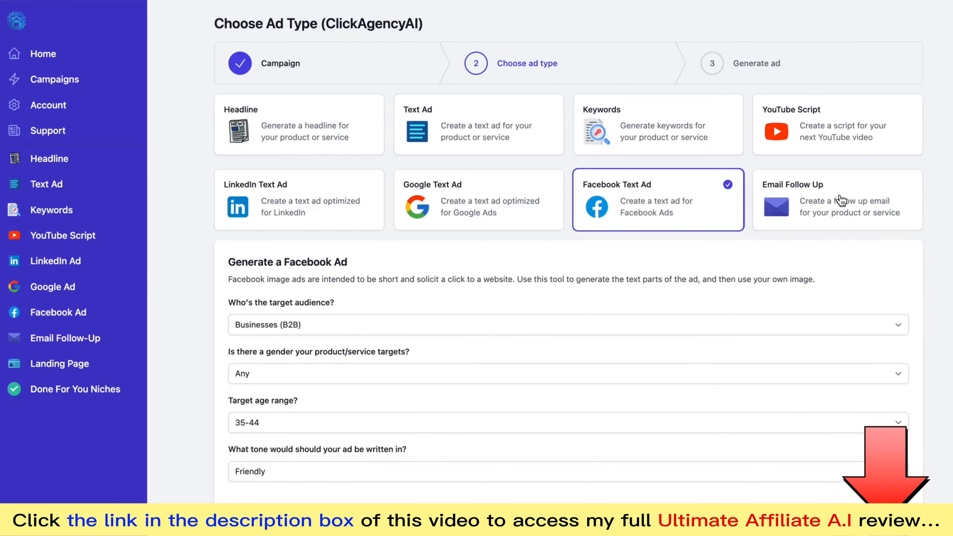
left_click(842, 199)
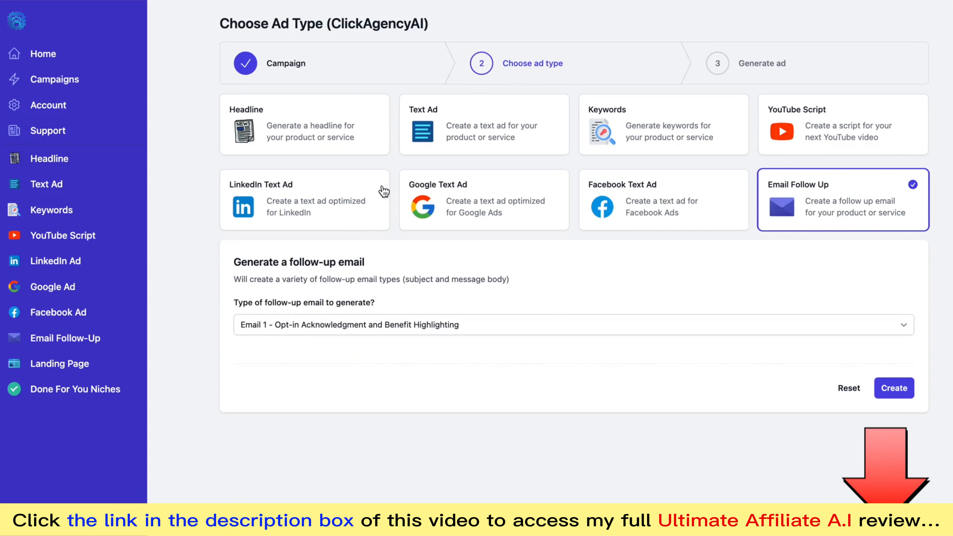
mouse_move(296, 132)
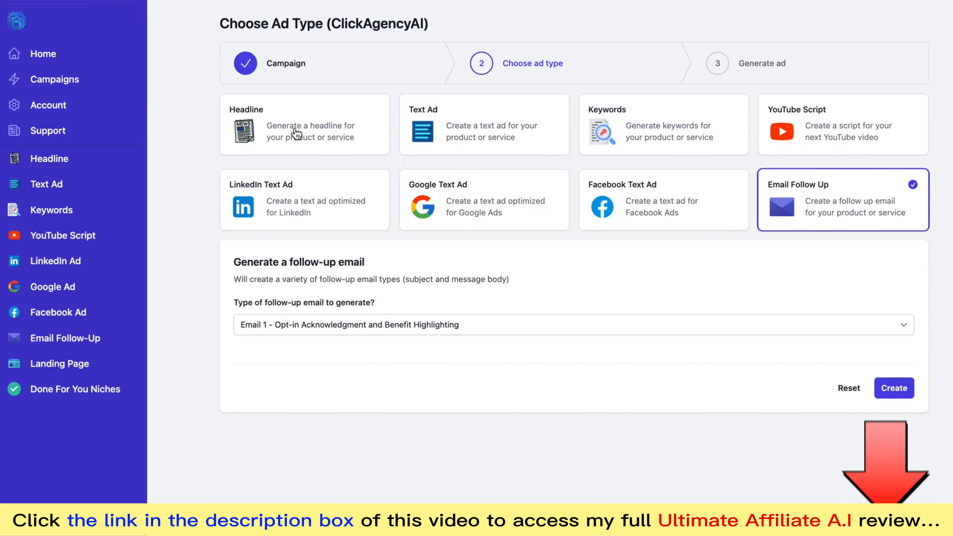
Choose Headline and generate a 10-word headline for ClickAgencyAI
left_click(304, 124)
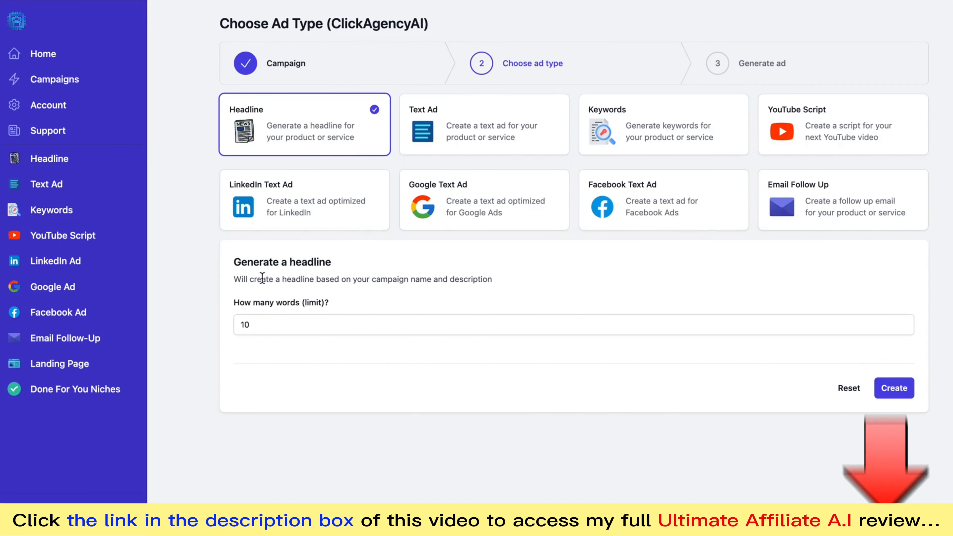
left_click(894, 388)
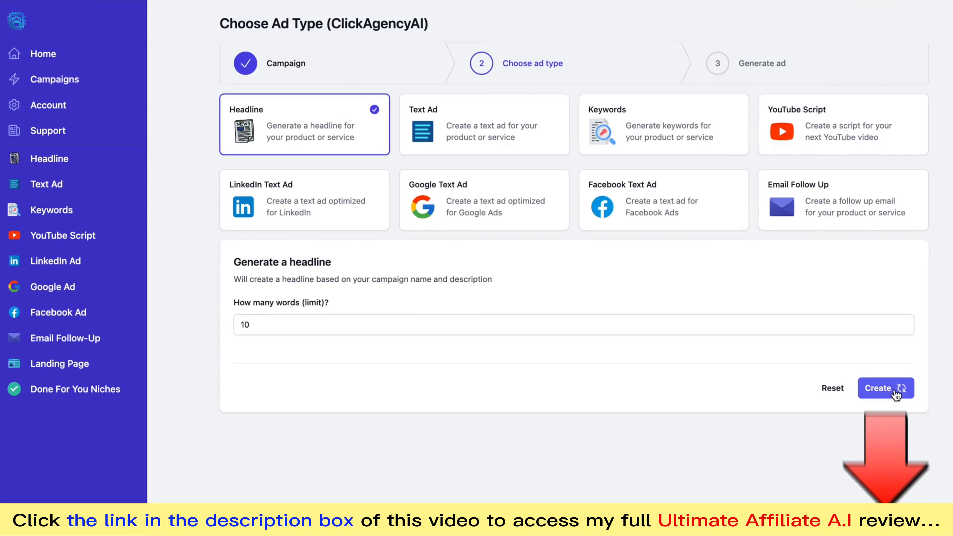
Regenerate the headline to "Revolutionize Your Lead Generation with ClickAgencyAI" and copy it to the clipboard
left_click(885, 388)
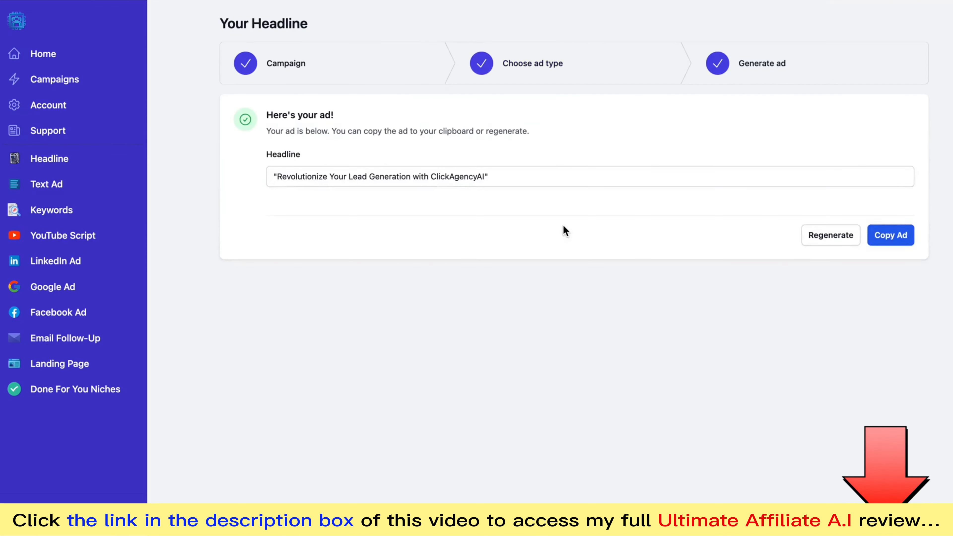
left_click(483, 176)
type(" - The Ultimate Tool!")
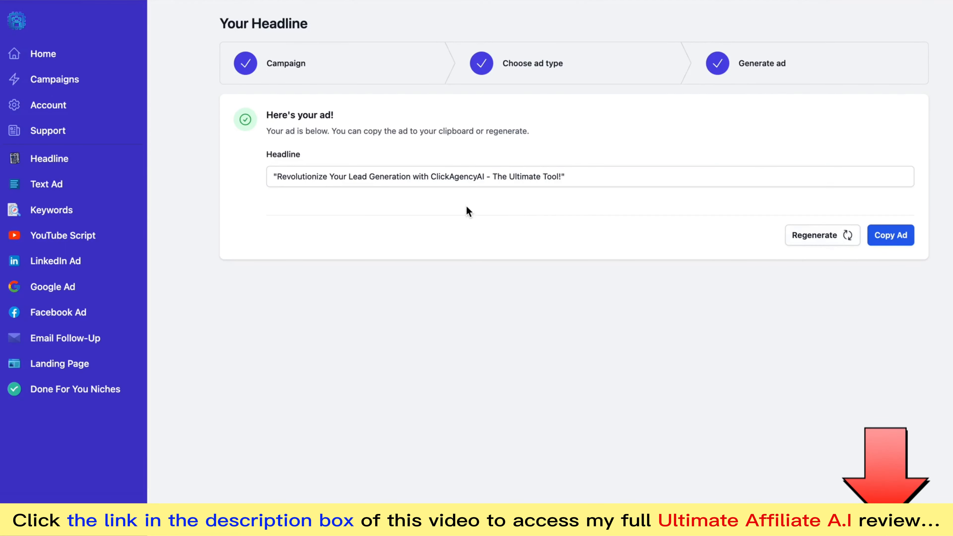
left_click(822, 236)
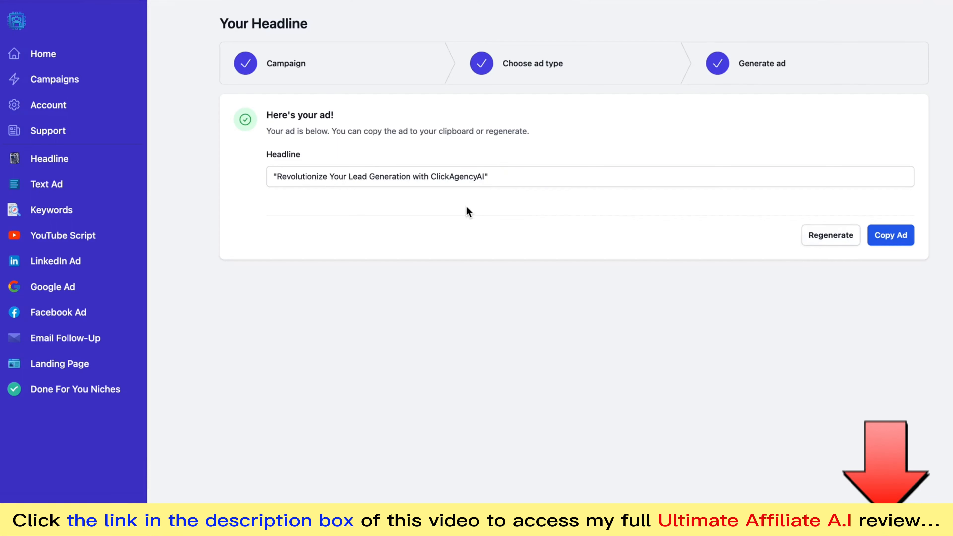
left_click(890, 236)
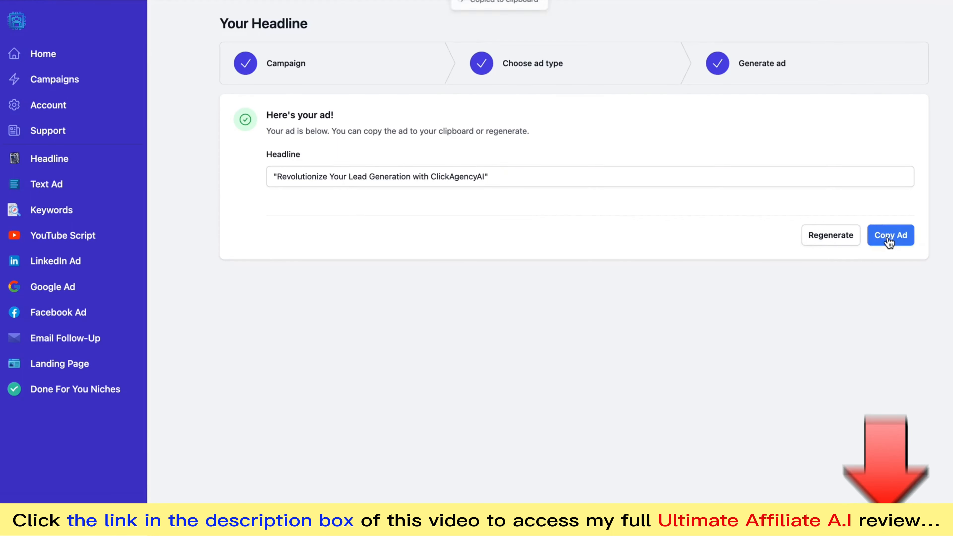
left_click(890, 235)
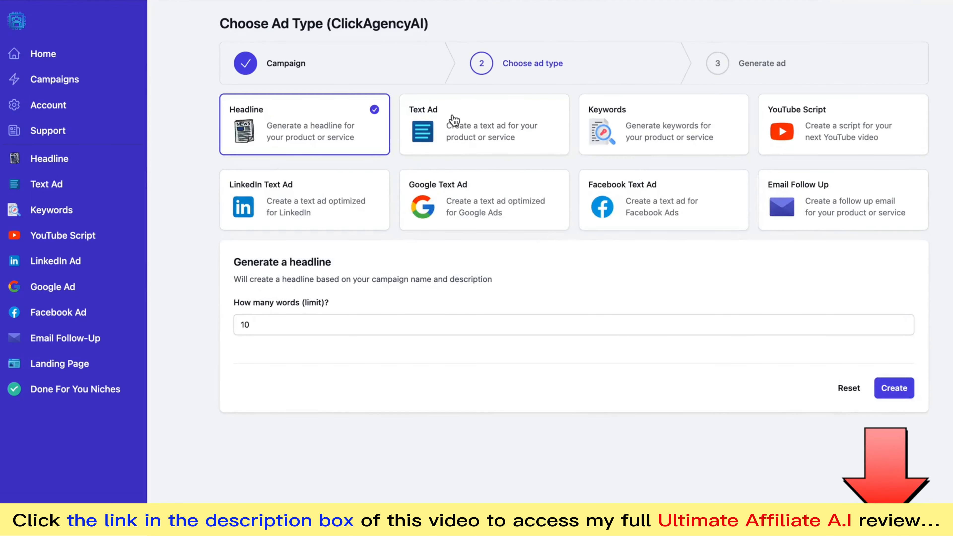
mouse_move(601, 182)
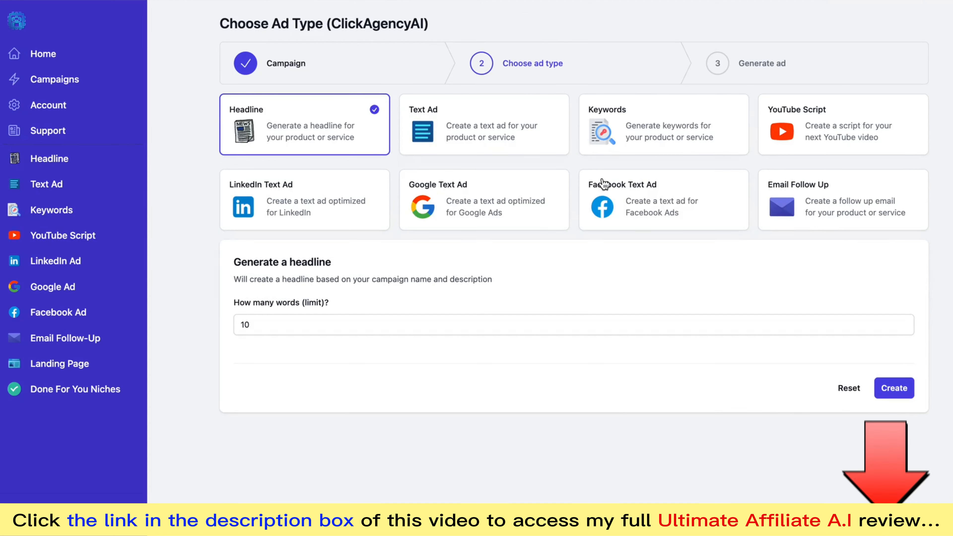
mouse_move(650, 208)
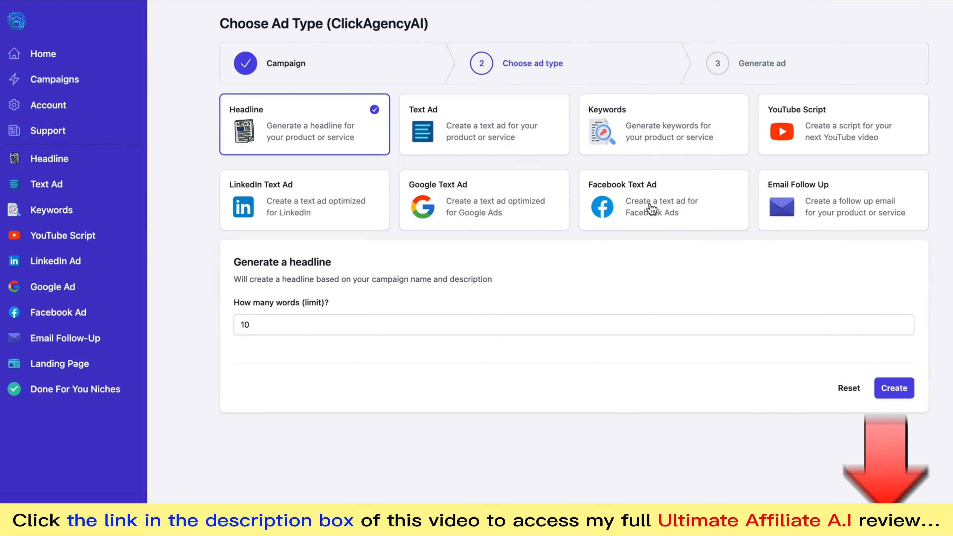
Set a Facebook text ad for People (B2C), ages 45-54, with a Professional tone
left_click(663, 199)
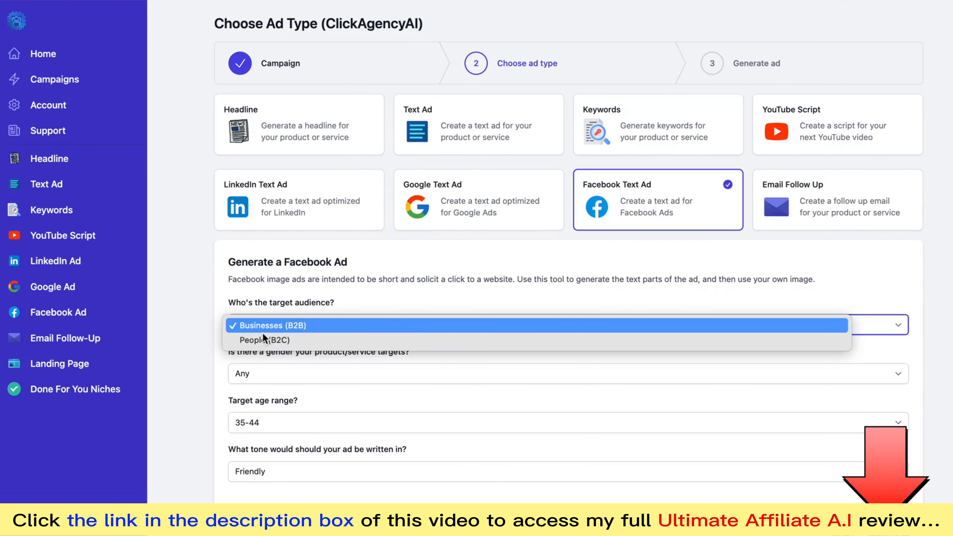
left_click(263, 340)
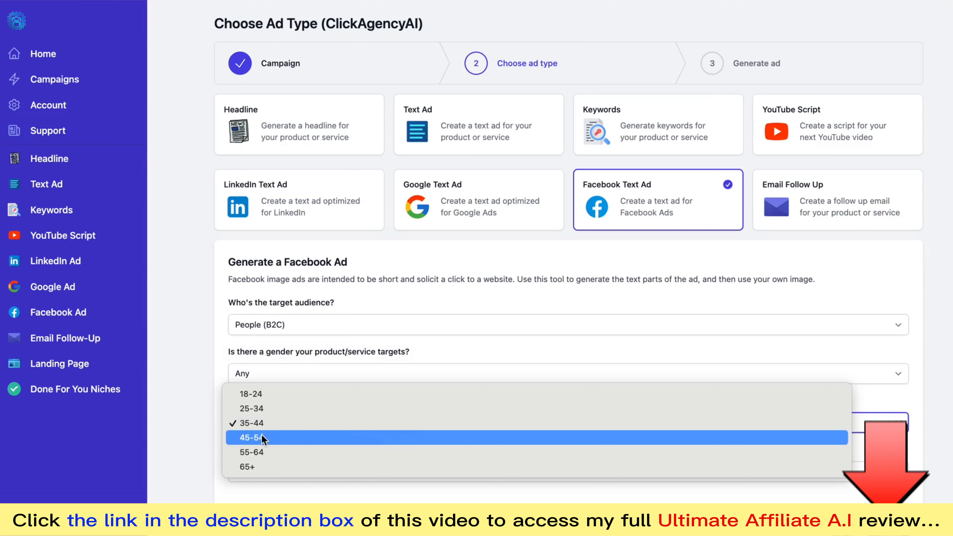
left_click(261, 438)
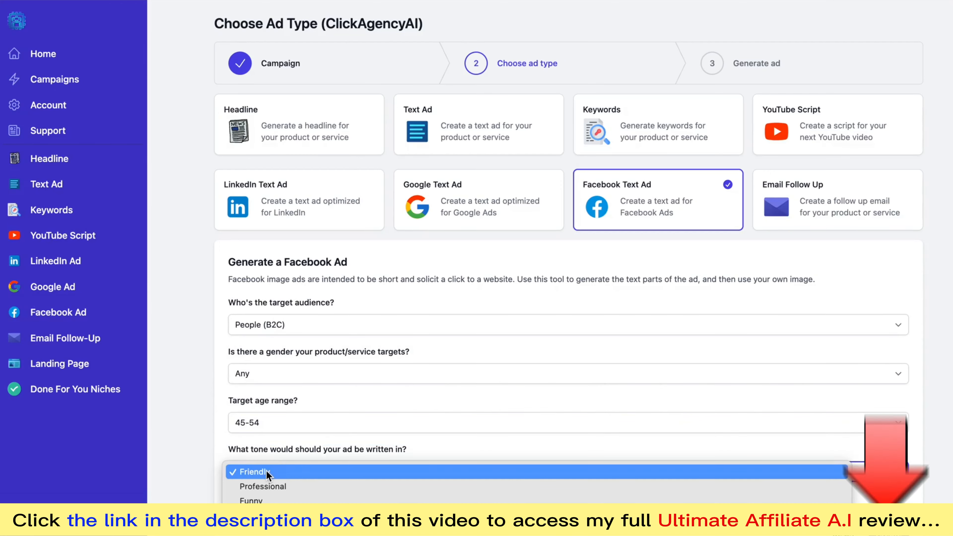
left_click(263, 486)
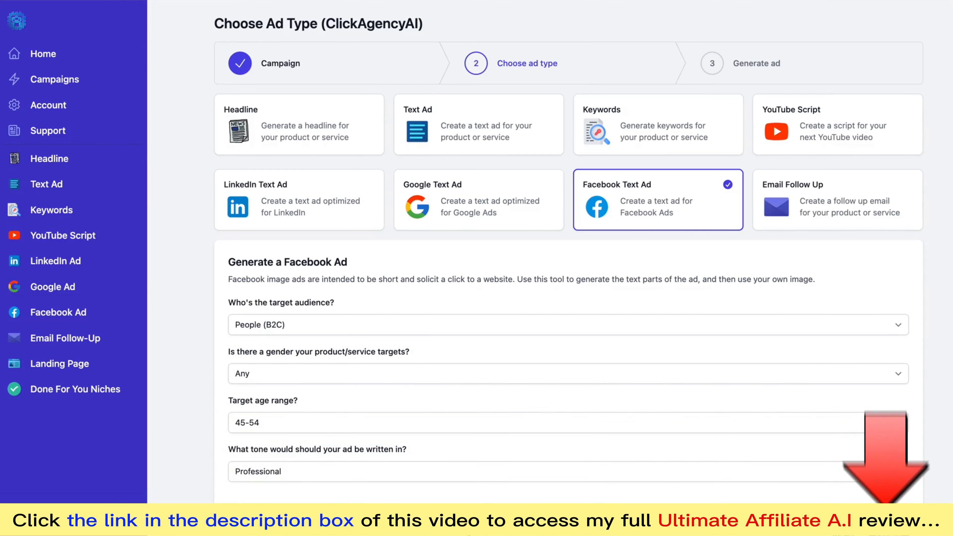
scroll("down", 3)
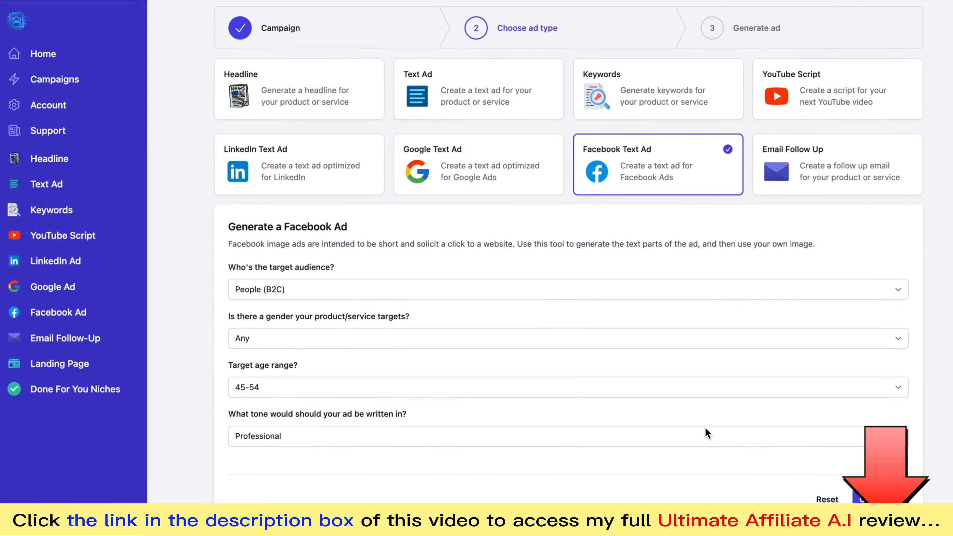
mouse_move(525, 287)
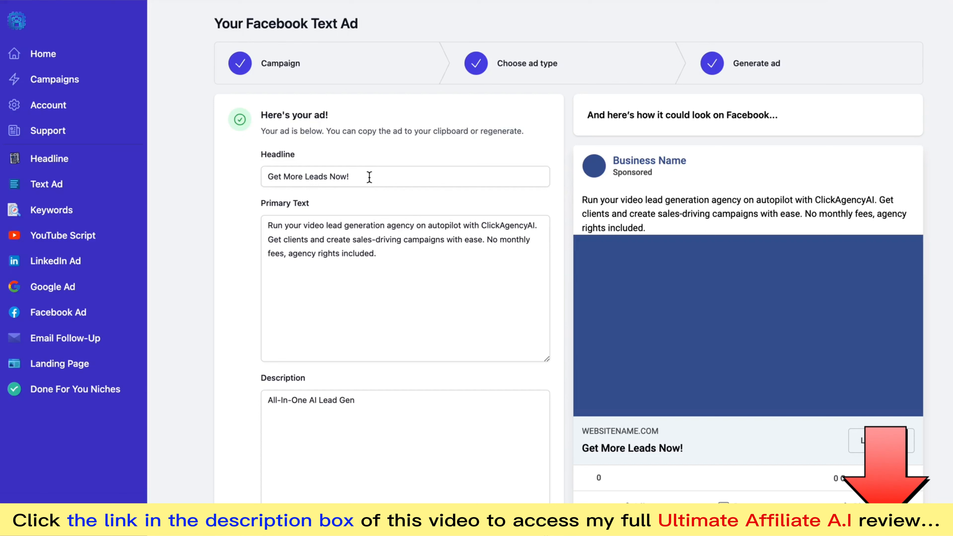
Review and select the generated Facebook ad's headline and primary text
triple_click(401, 239)
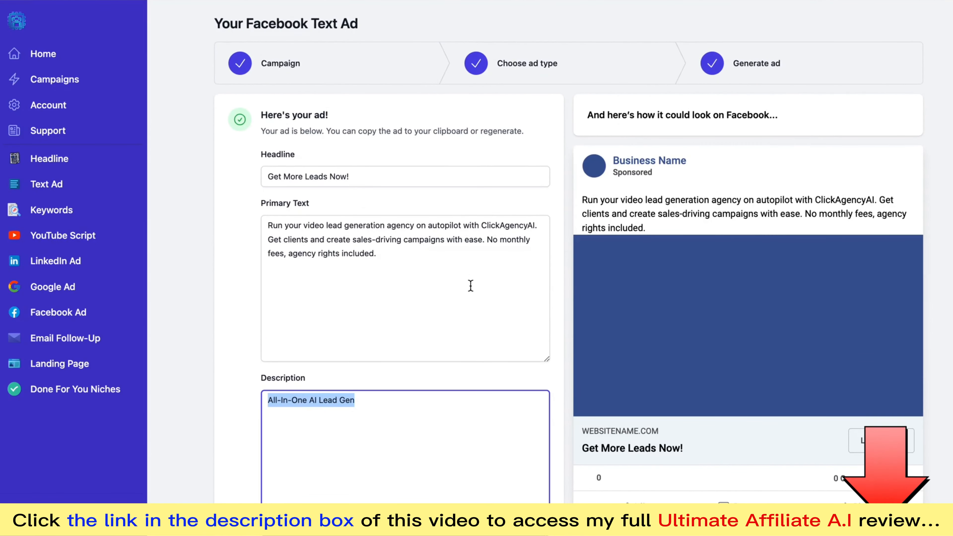
left_click(406, 289)
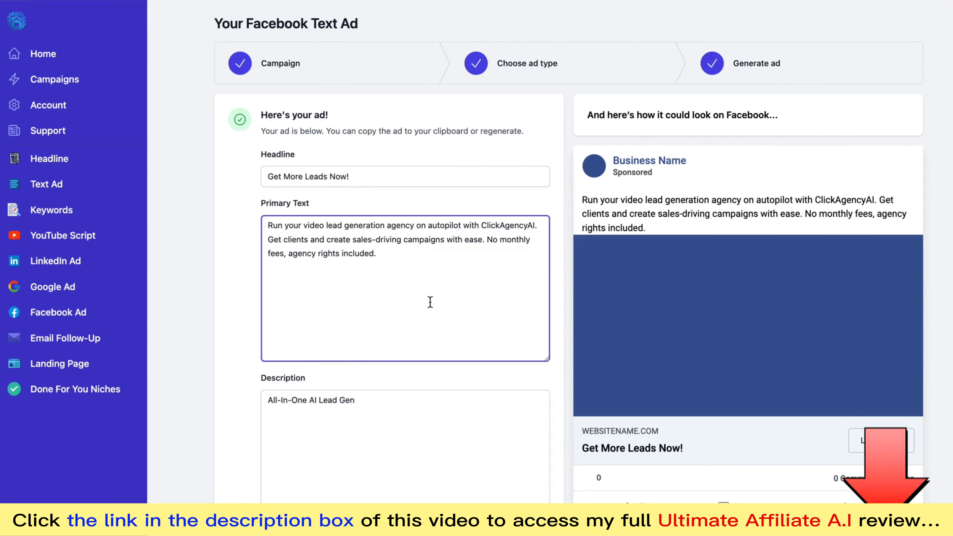
triple_click(309, 177)
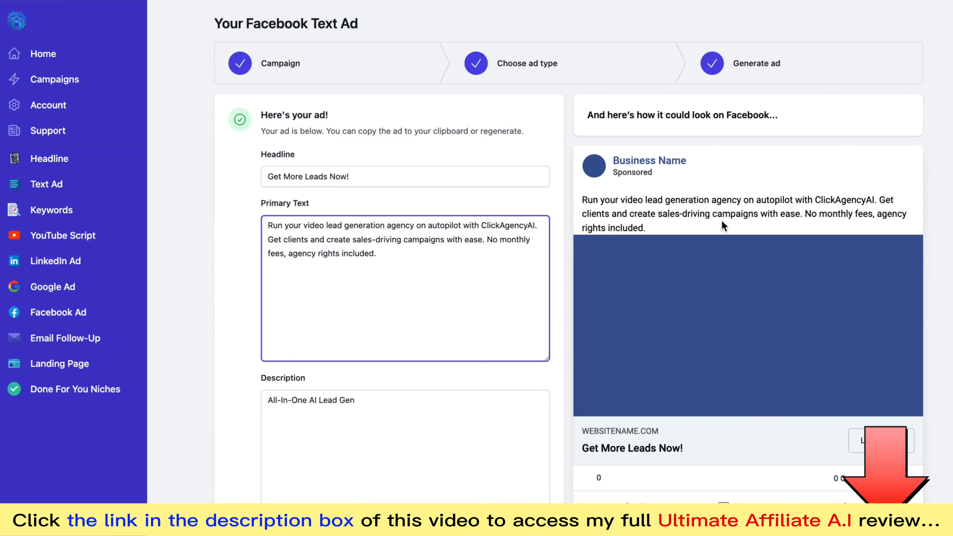
mouse_move(656, 273)
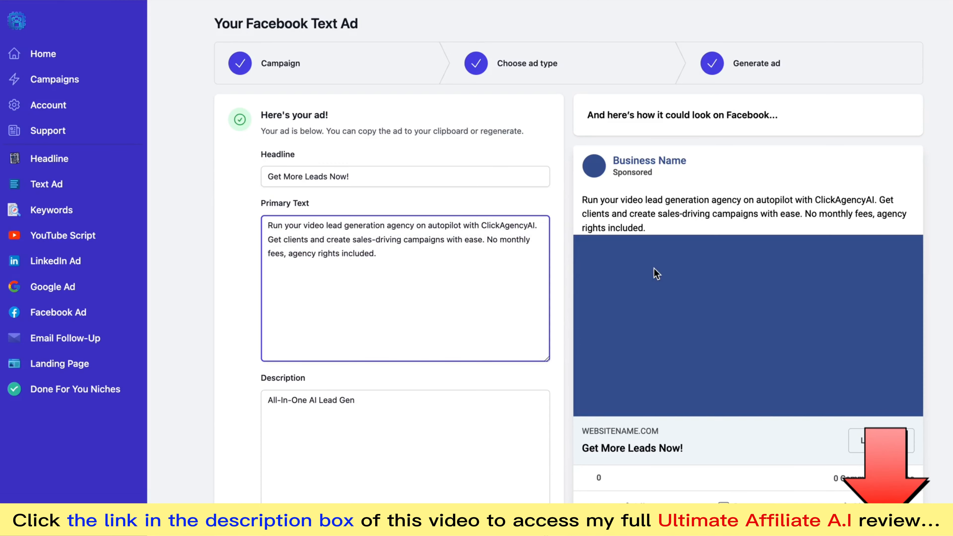
Regenerate the Facebook ad as "Boost Sales with AI" with new primary text
scroll("down", 3)
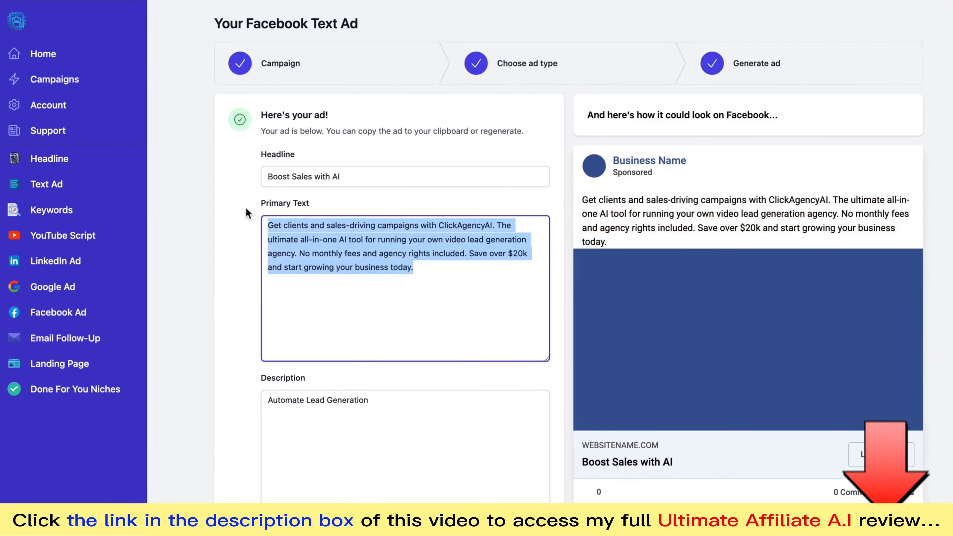
scroll("down", 3)
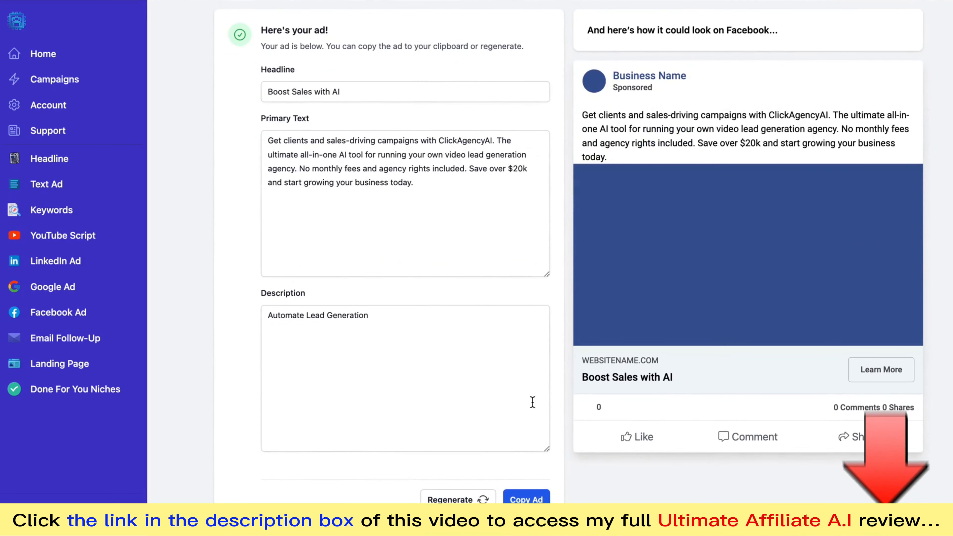
left_click(452, 500)
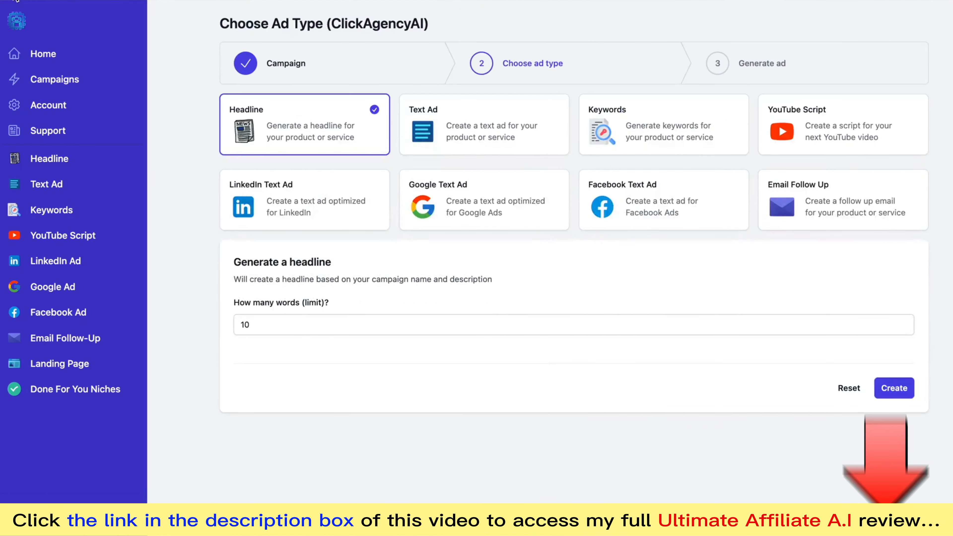
Generate a 30-word friendly text ad for ClickAgencyAI
left_click(483, 124)
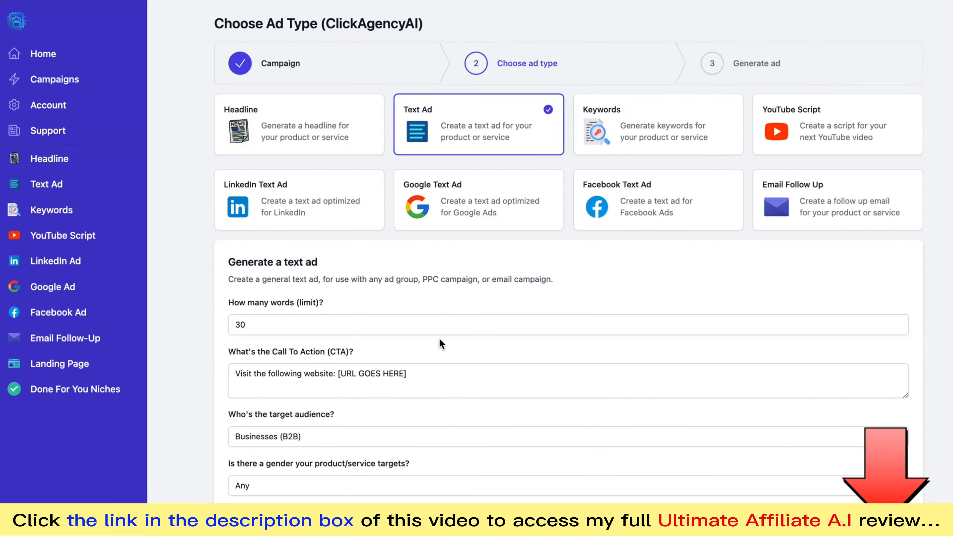
scroll("down", 3)
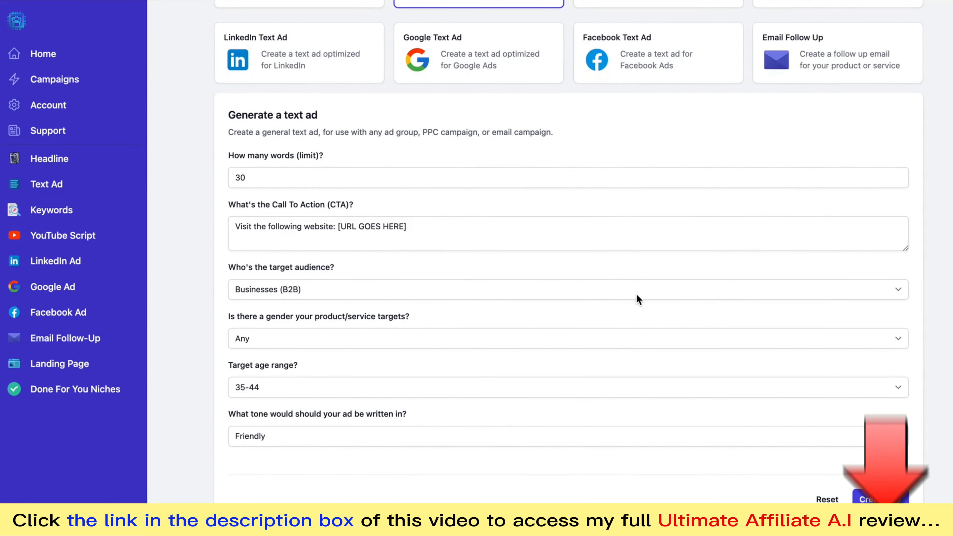
left_click(880, 499)
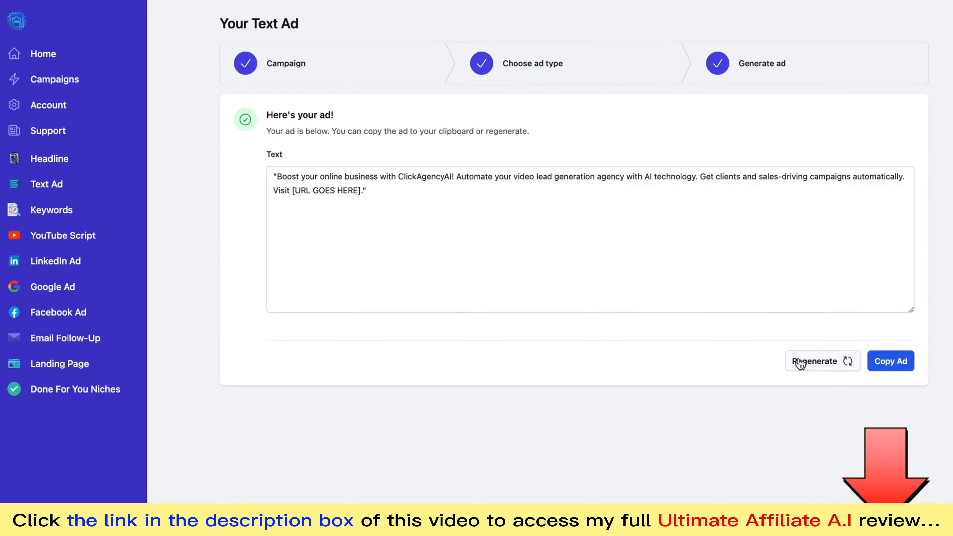
mouse_move(460, 161)
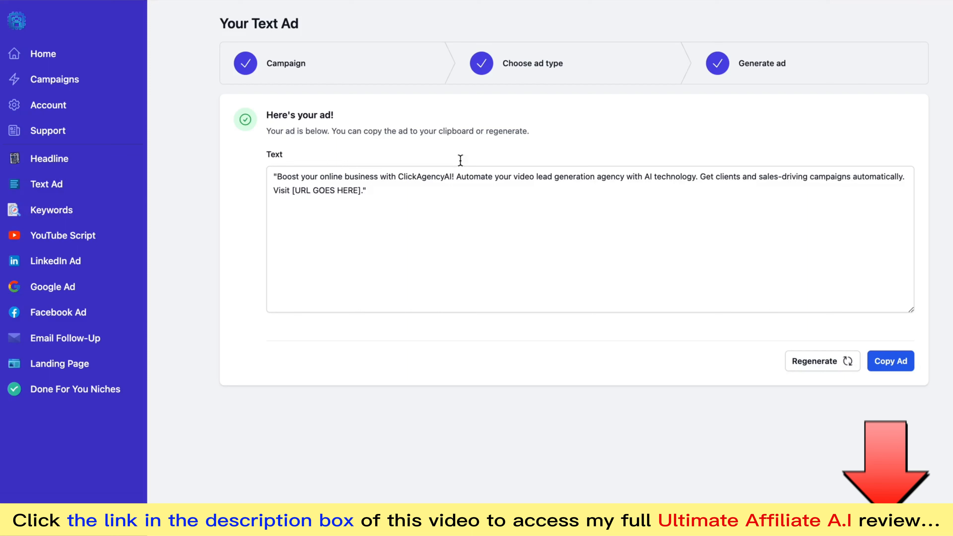
Regenerate a different version of the text ad and return to the ad-type choices
left_click(822, 361)
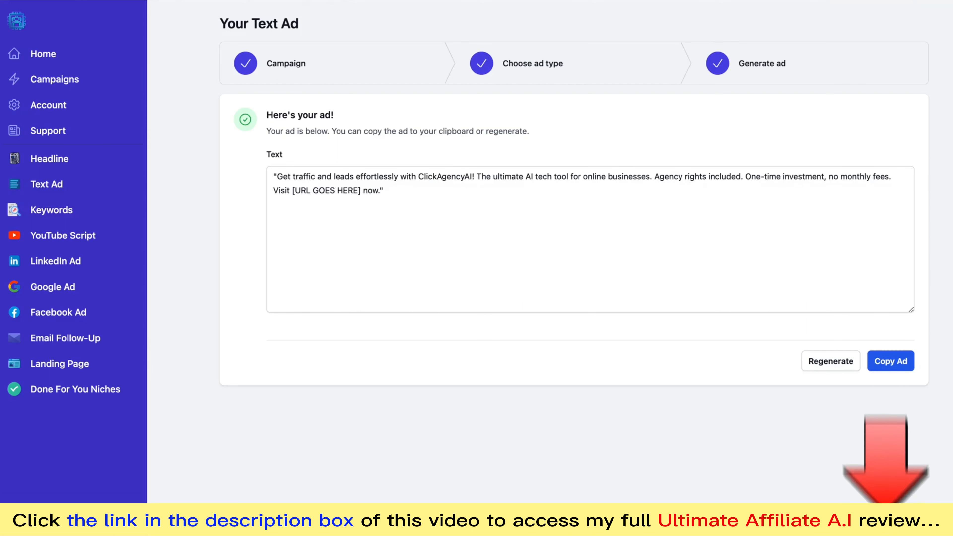
left_click(830, 361)
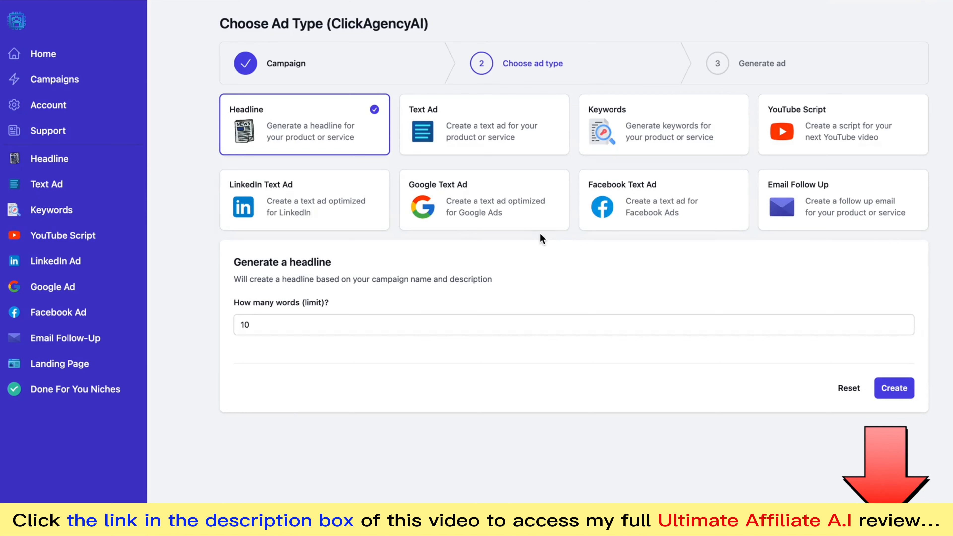
mouse_move(473, 123)
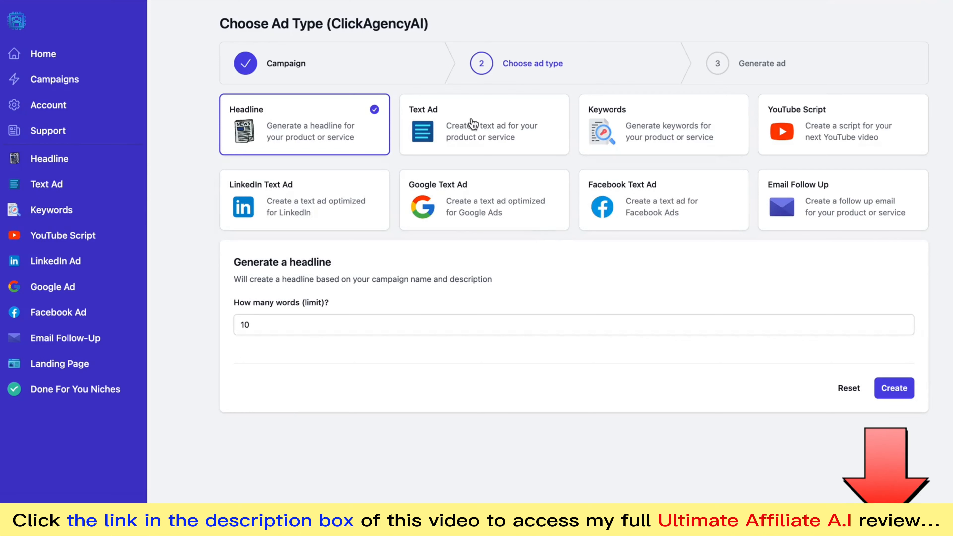
Generate 10 Money-type keywords for the ClickAgencyAI campaign
left_click(663, 124)
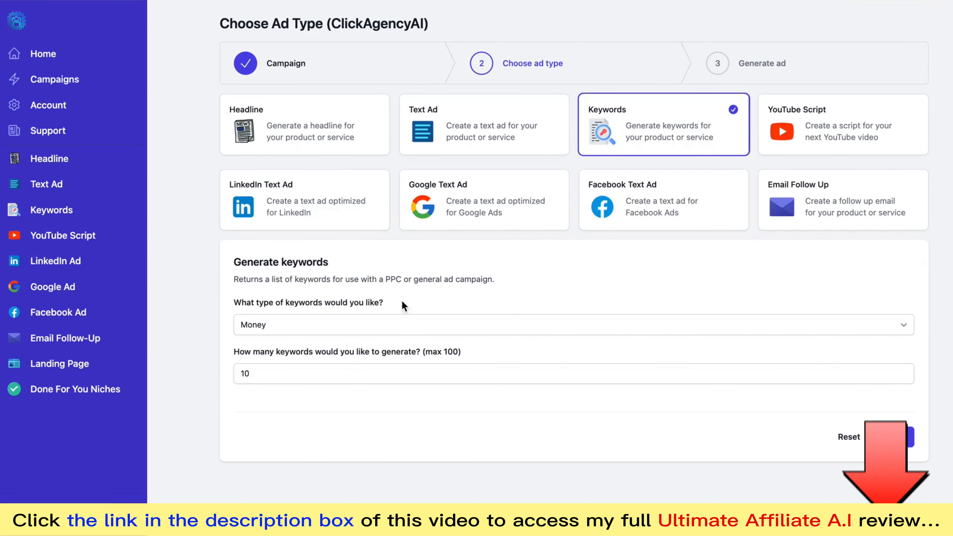
mouse_move(300, 319)
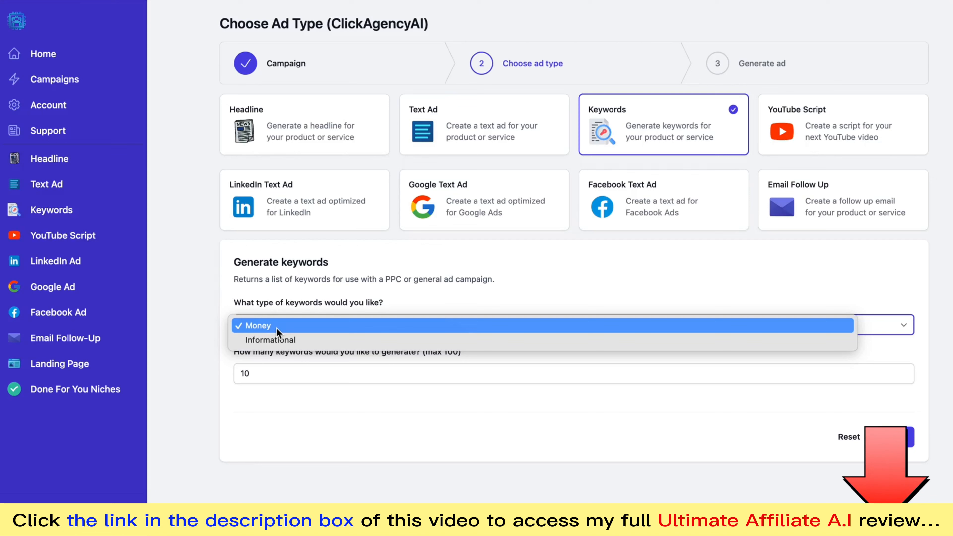
mouse_move(280, 339)
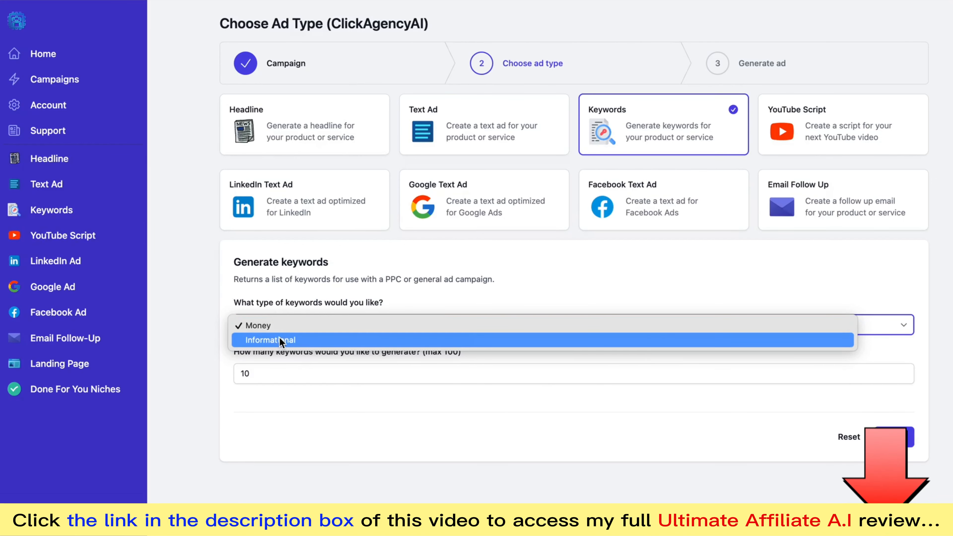
left_click(255, 325)
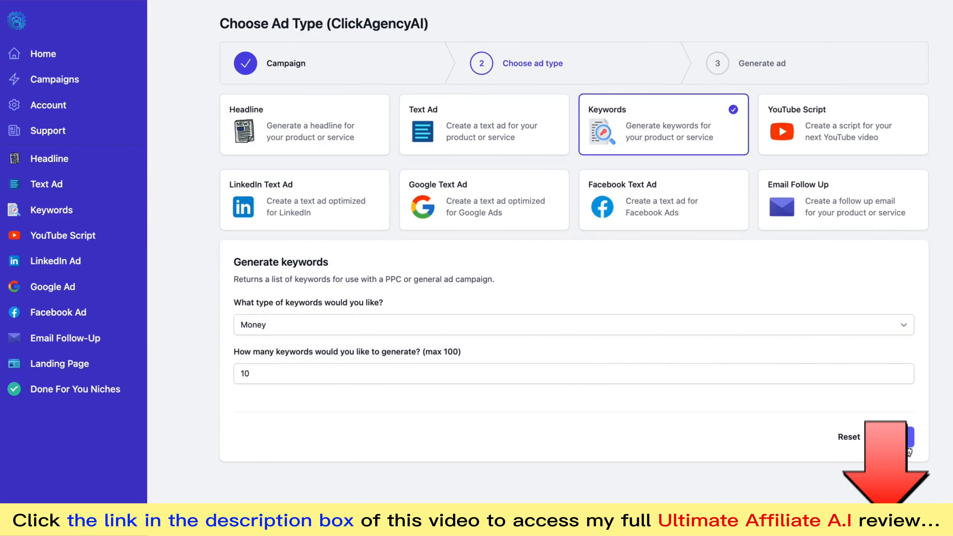
mouse_move(625, 262)
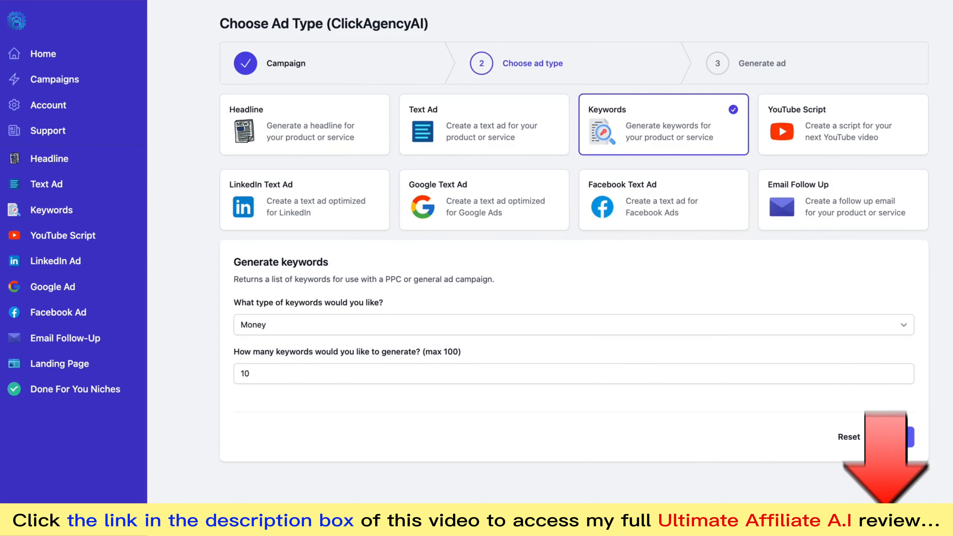
mouse_move(715, 400)
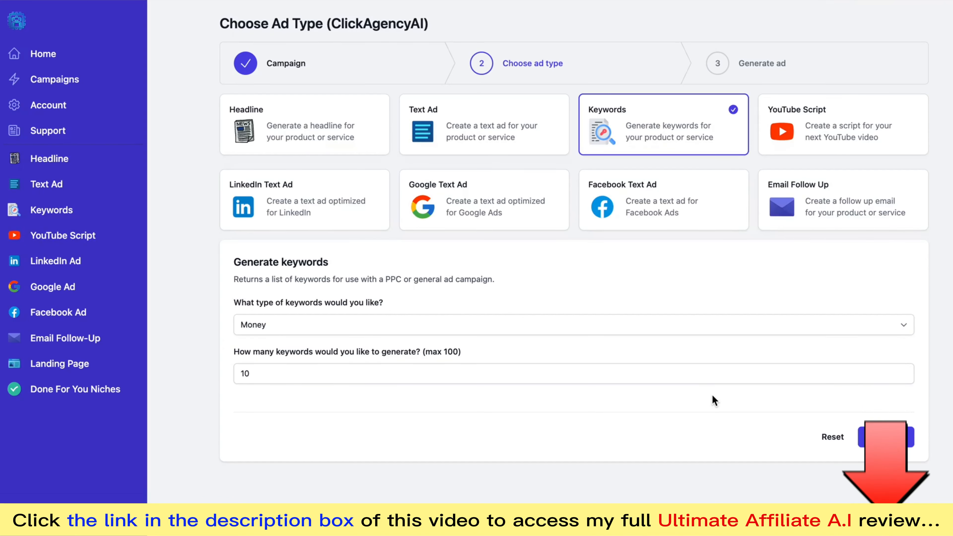
left_click(885, 436)
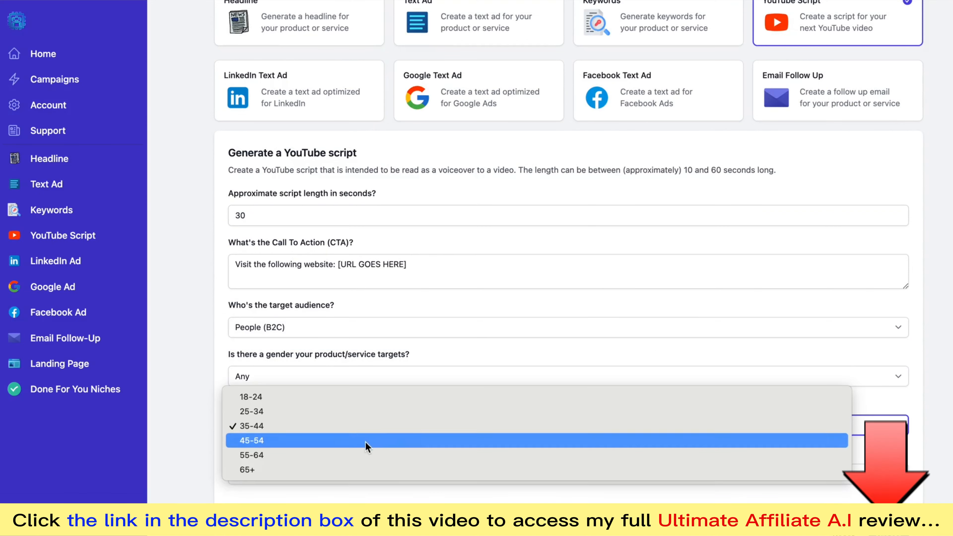
Set the YouTube script's target age range to 45-54 and scroll to the generated script
left_click(251, 441)
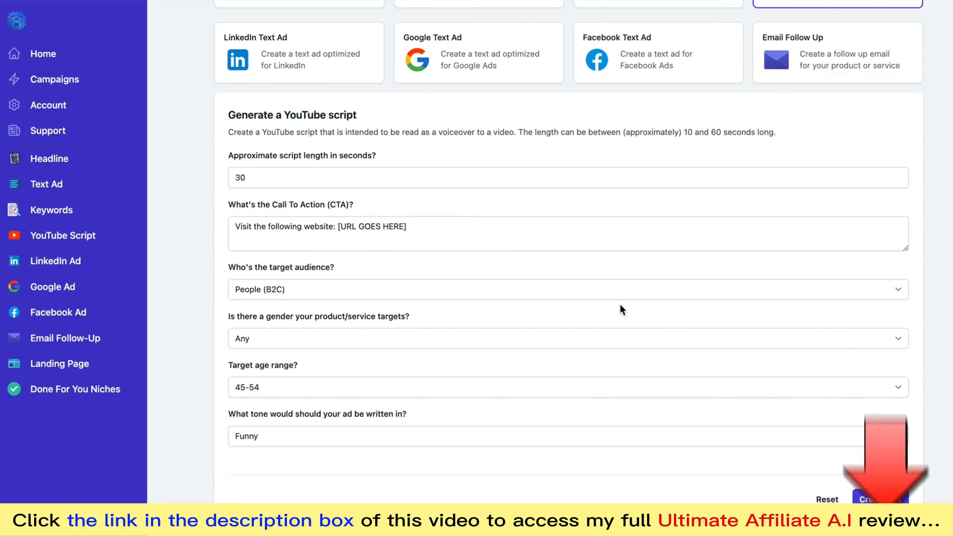
scroll("up", 3)
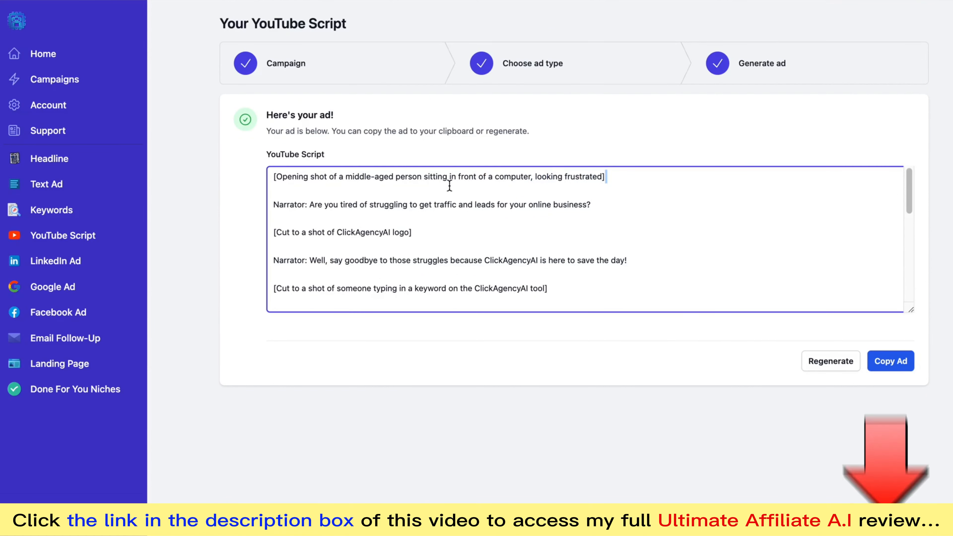
mouse_move(301, 206)
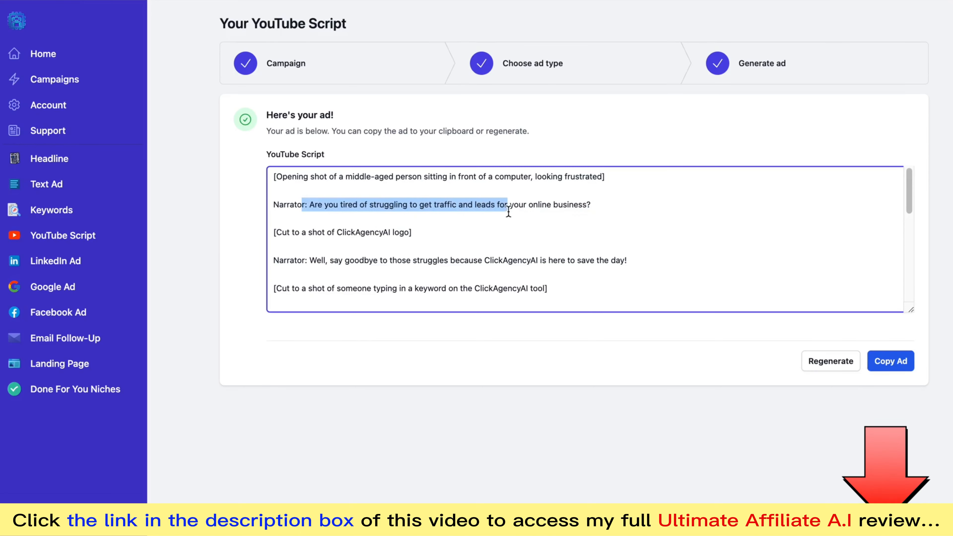
Select the ClickAgencyAI logo shot line and read through the rest of the YouTube script
left_click(427, 232)
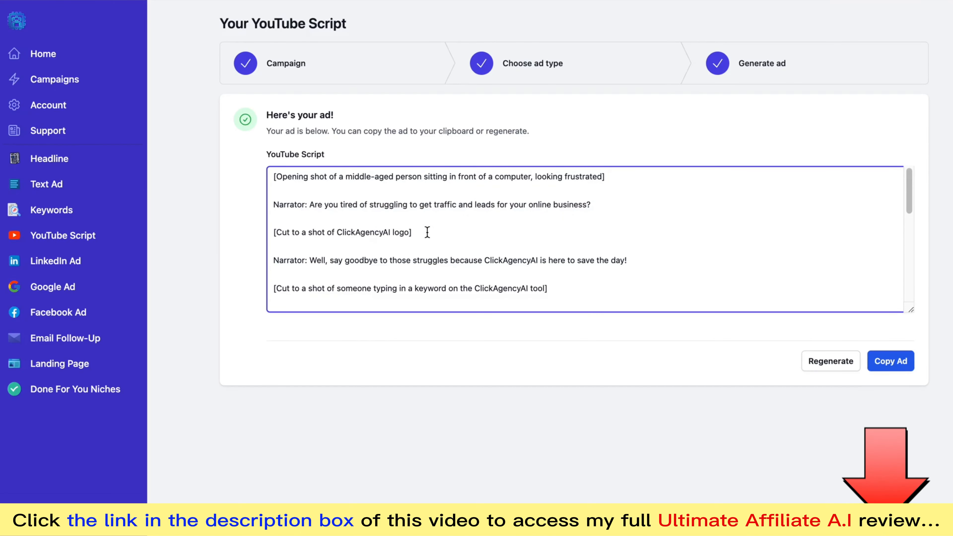
triple_click(341, 232)
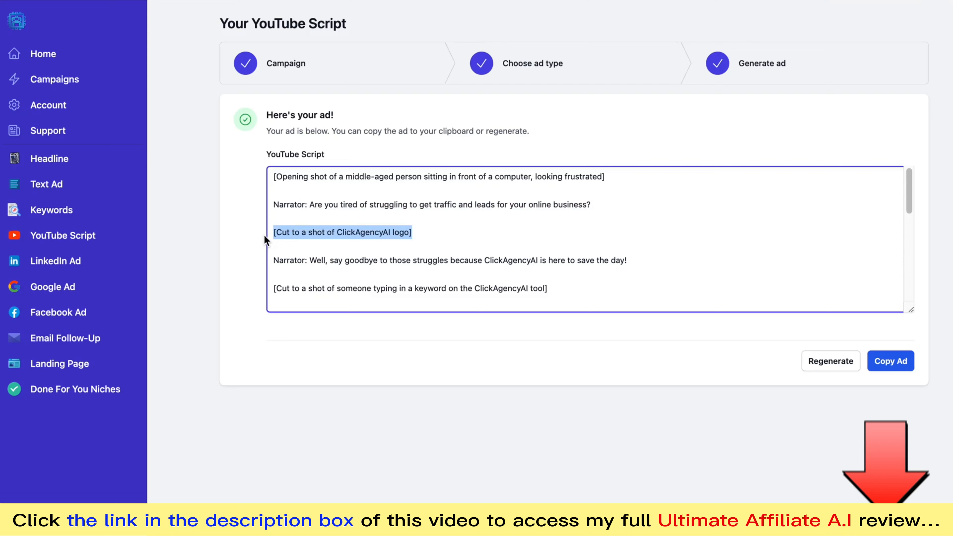
scroll("down", 3)
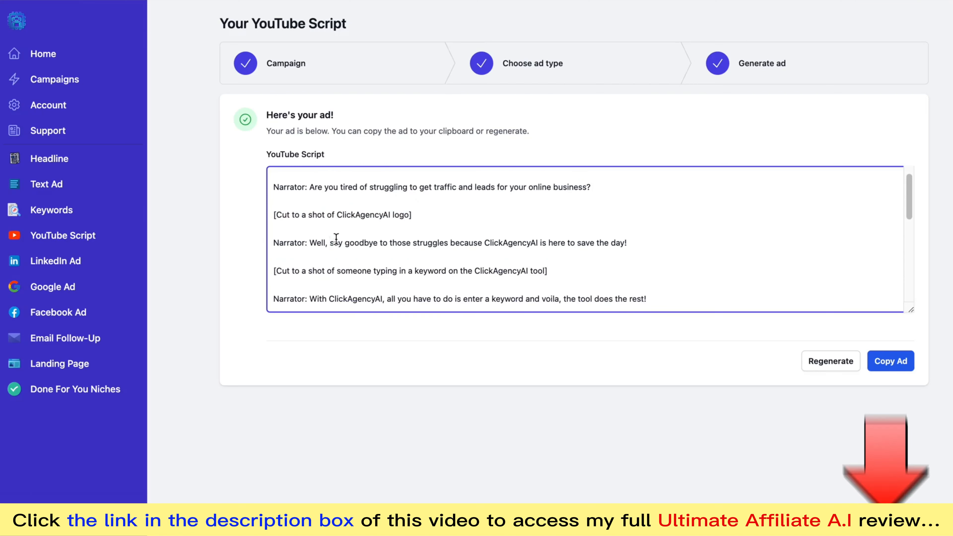
scroll("down", 3)
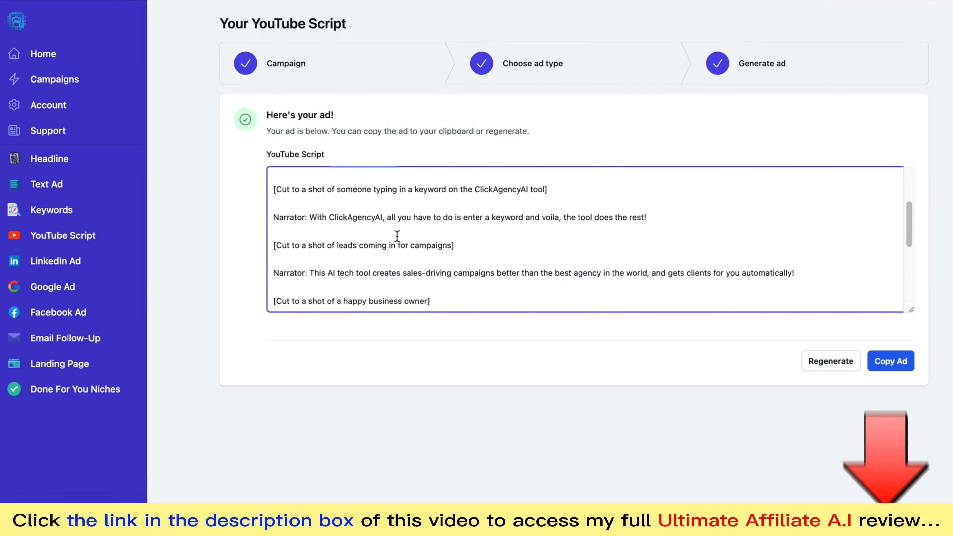
scroll("down", 3)
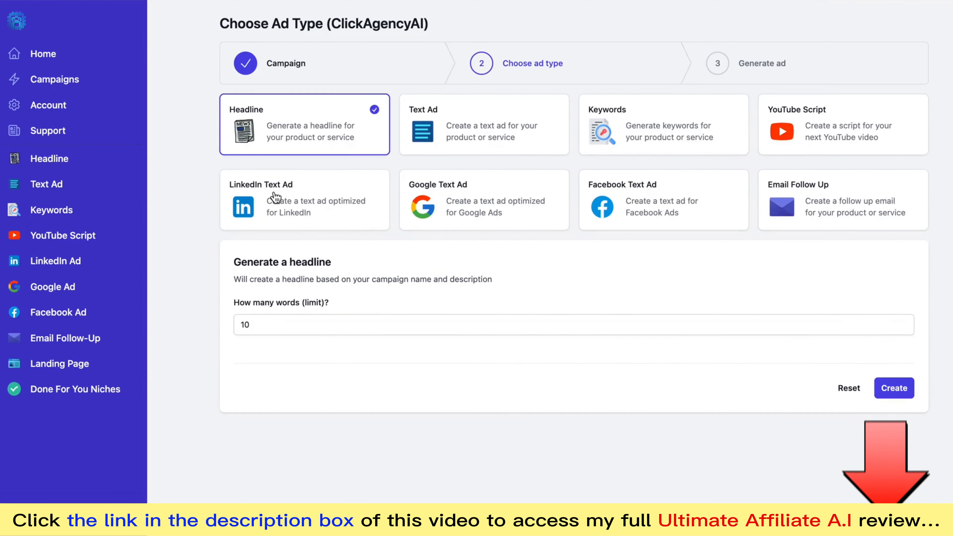
left_click(304, 199)
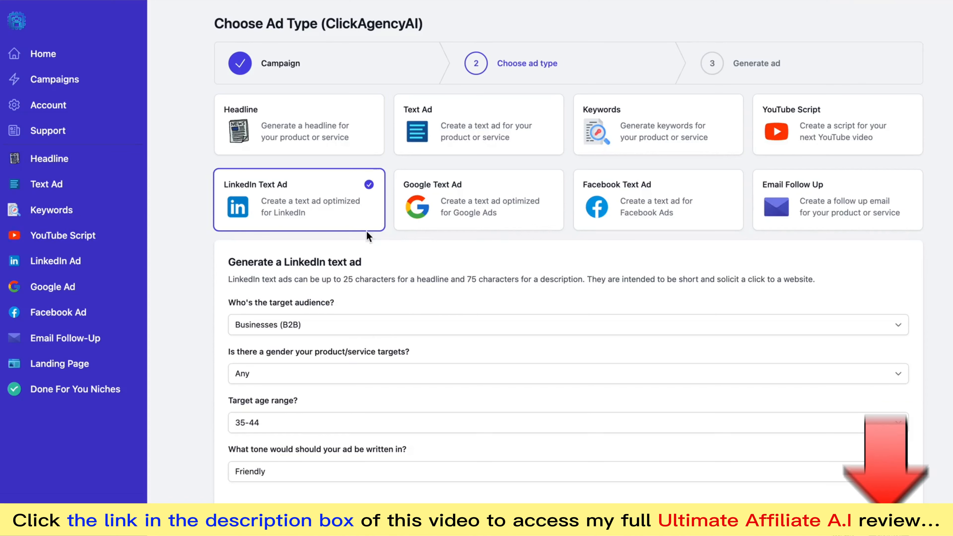
left_click(479, 199)
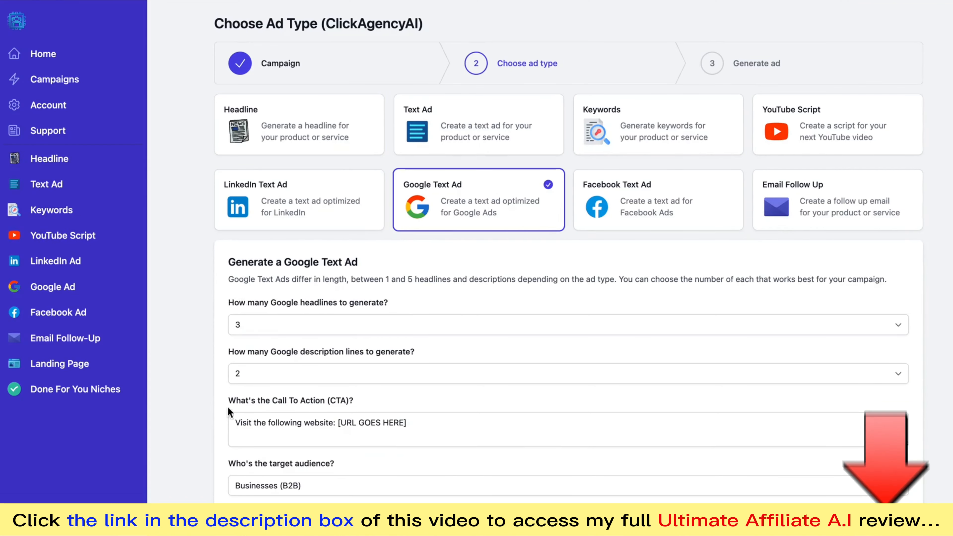
scroll("down", 3)
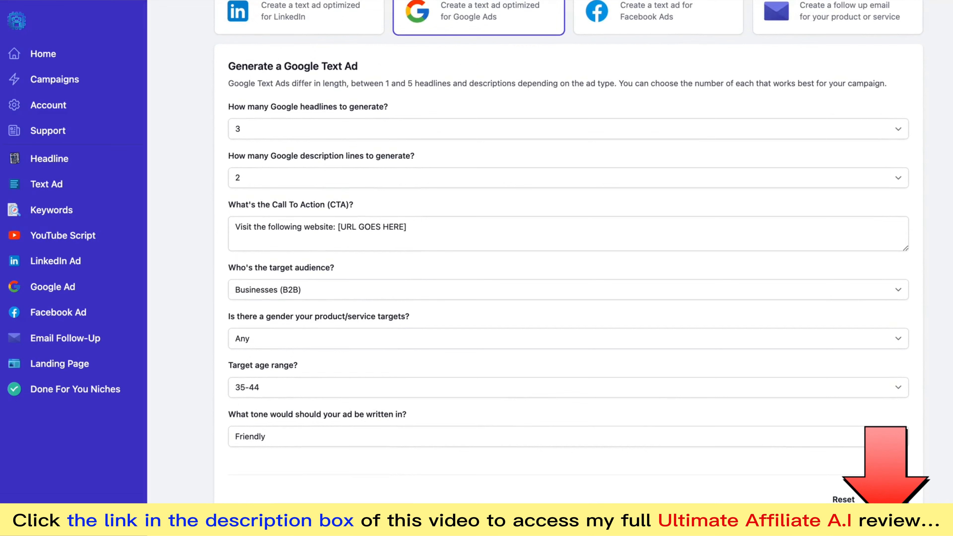
mouse_move(691, 291)
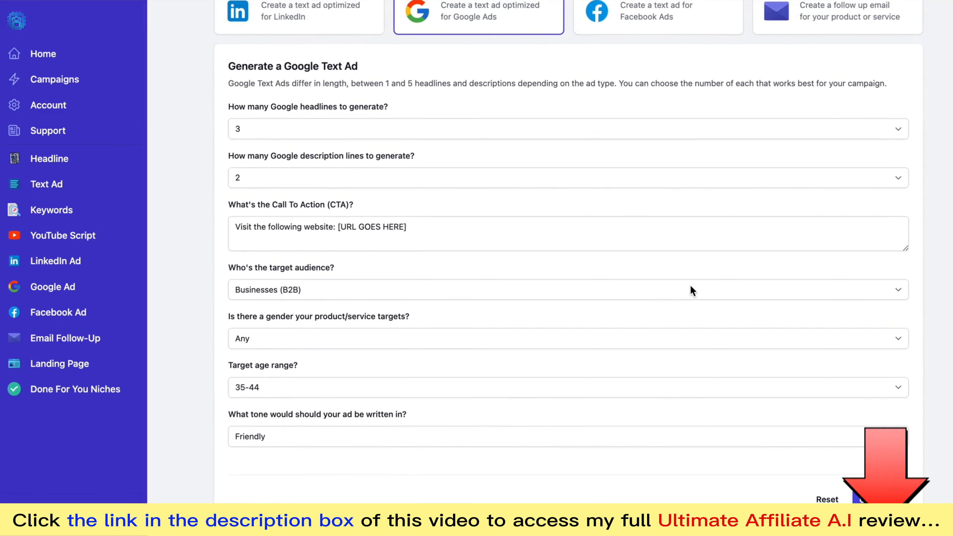
scroll("up", 3)
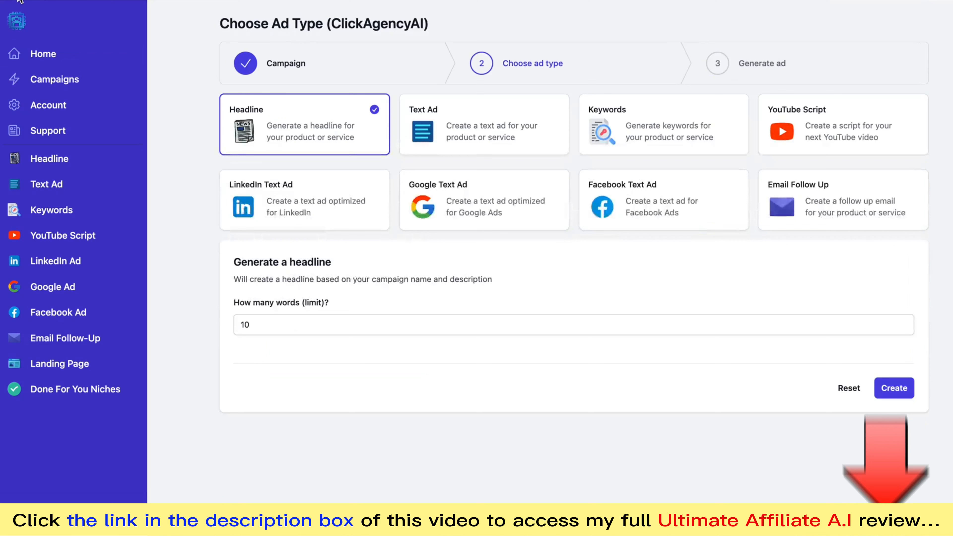
mouse_move(618, 217)
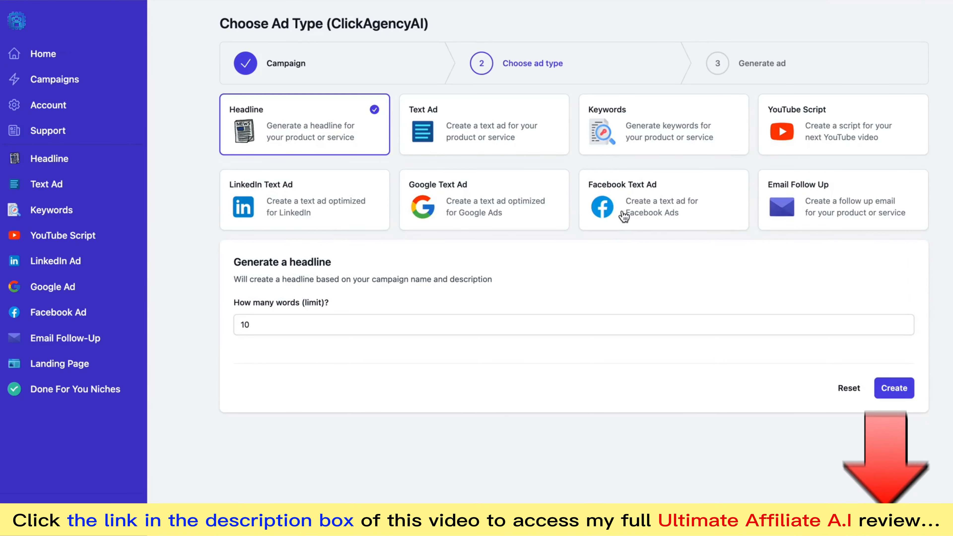
Create the 'Email 2 - Day 1 After Opt-in' follow-up email for the ClickAgencyAI campaign
left_click(842, 200)
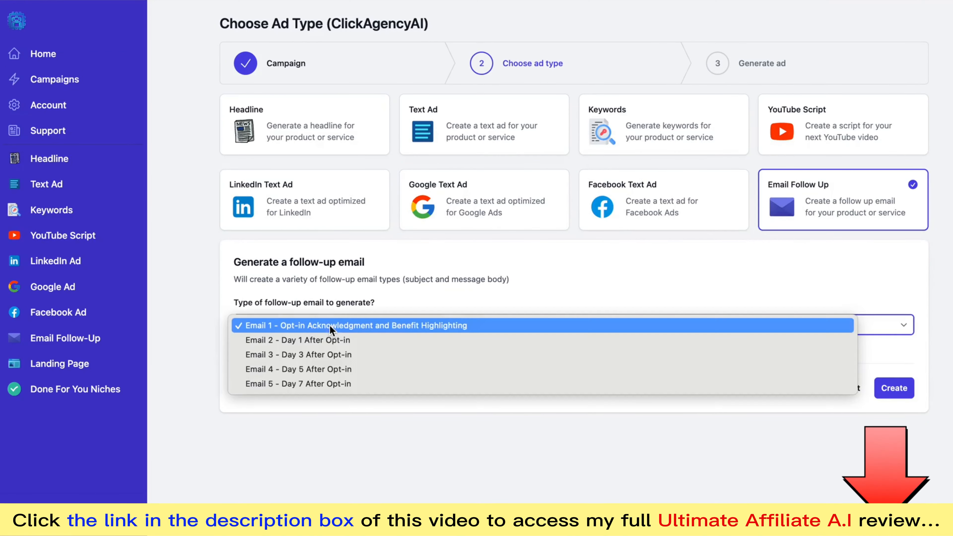
left_click(298, 340)
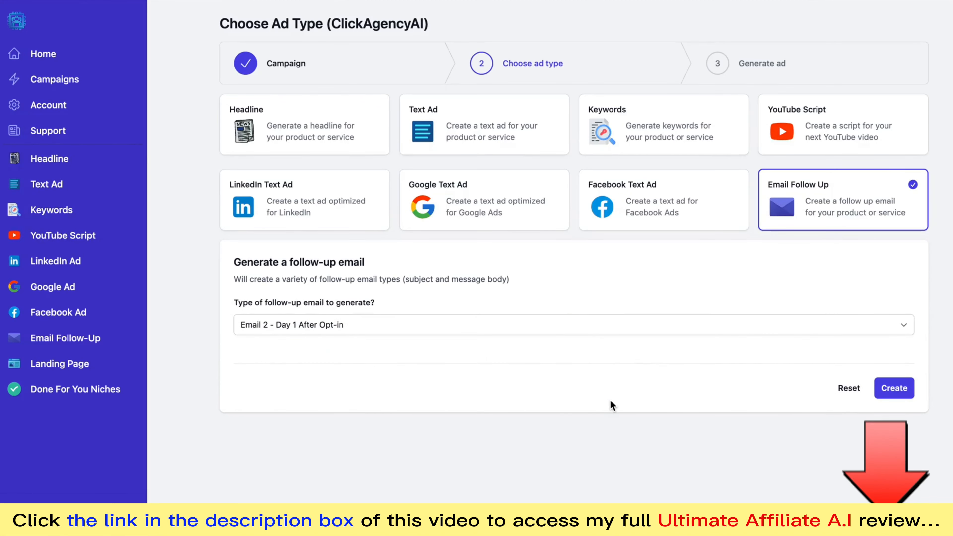
left_click(893, 388)
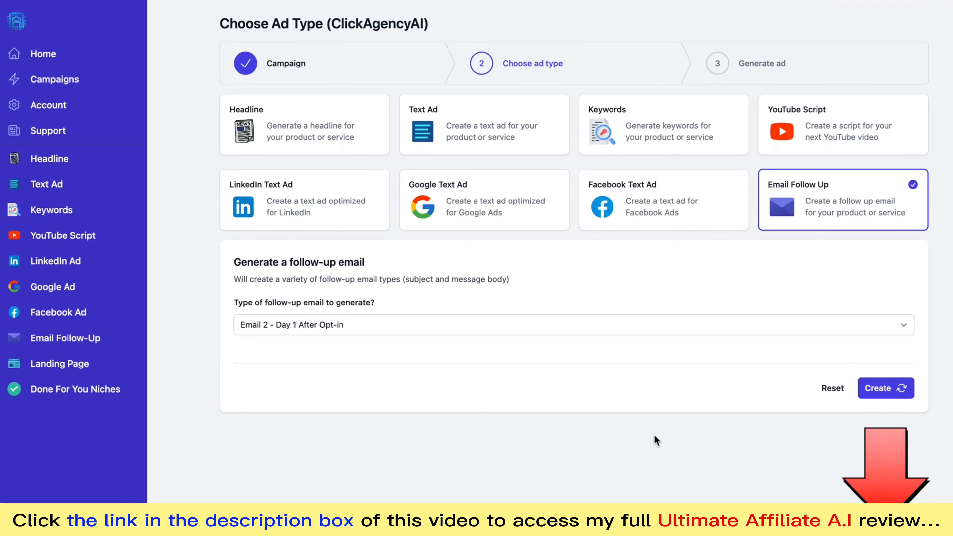
left_click(885, 387)
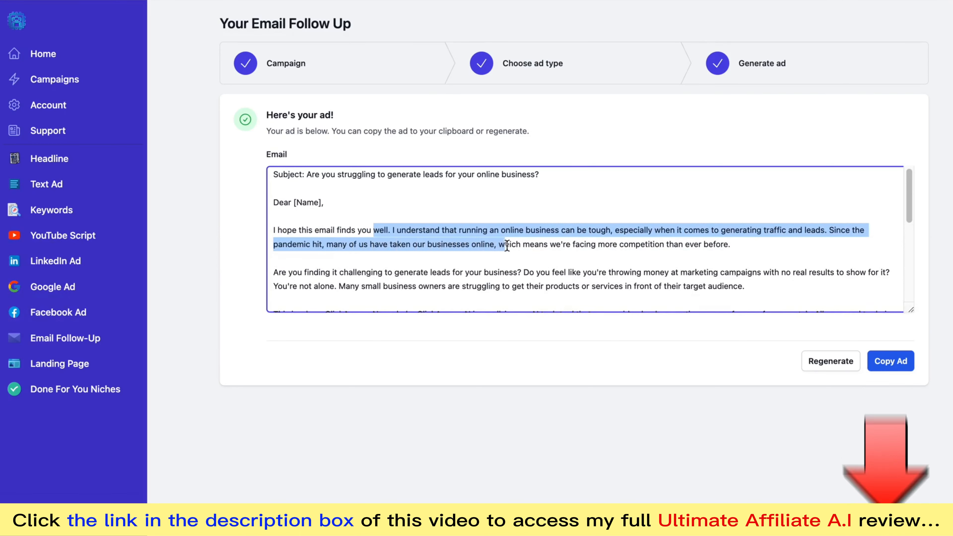
scroll("down", 3)
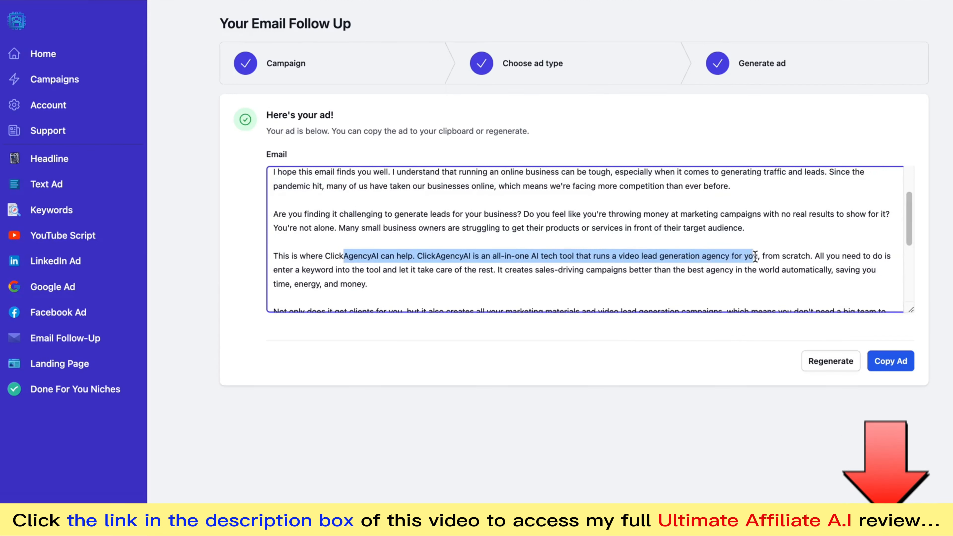
scroll("down", 3)
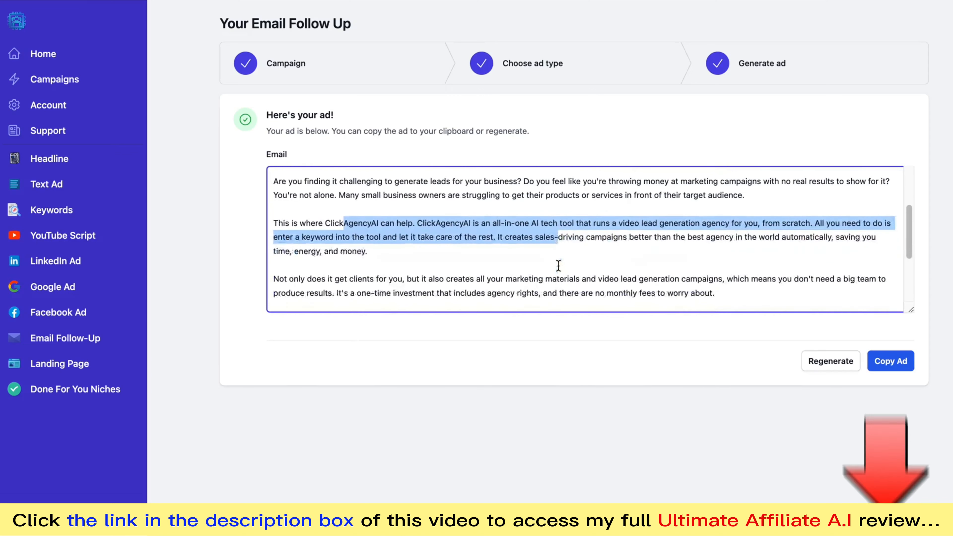
scroll("down", 3)
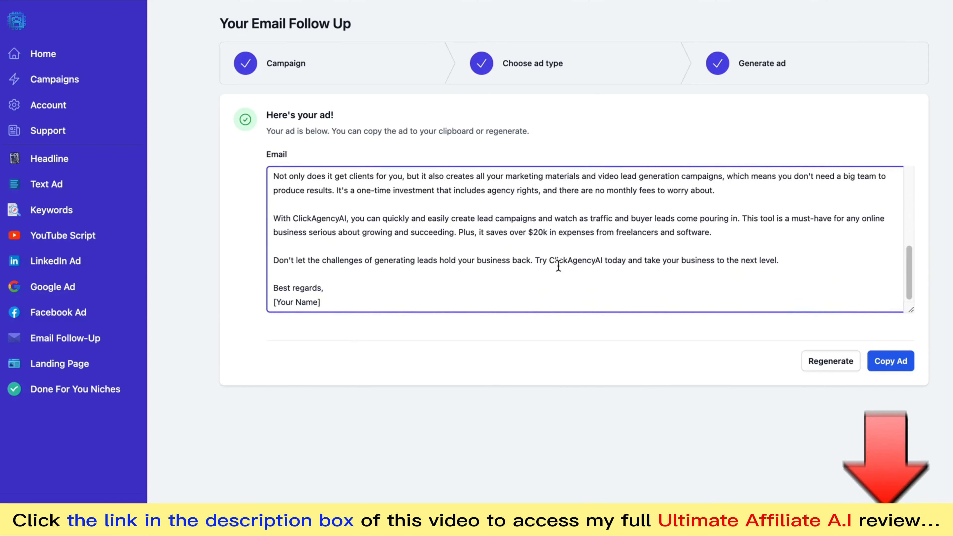
left_click(822, 360)
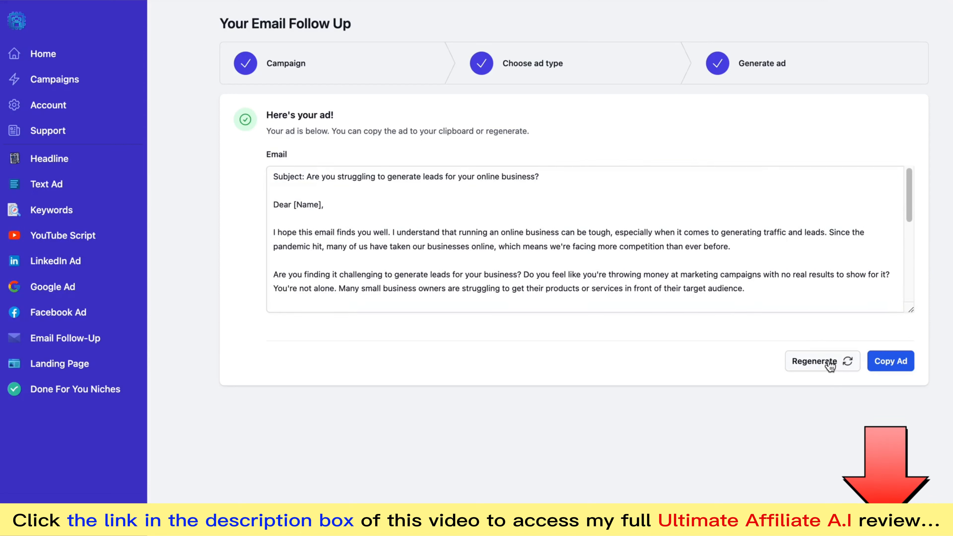
mouse_move(515, 147)
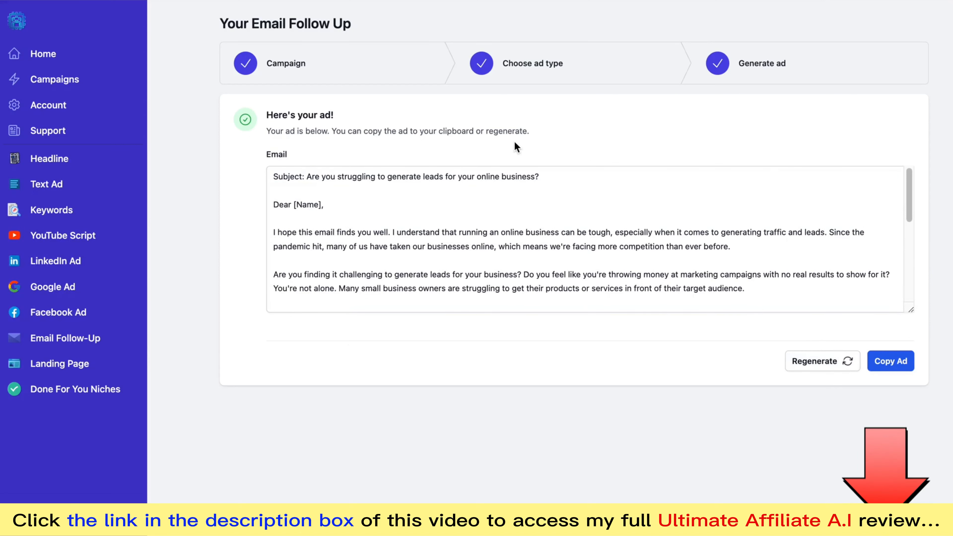
mouse_move(404, 258)
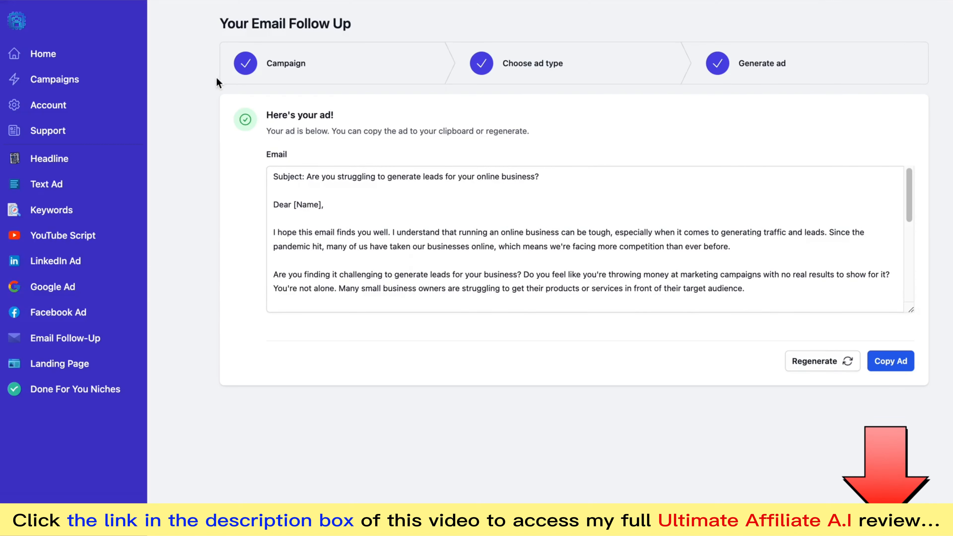
left_click(822, 360)
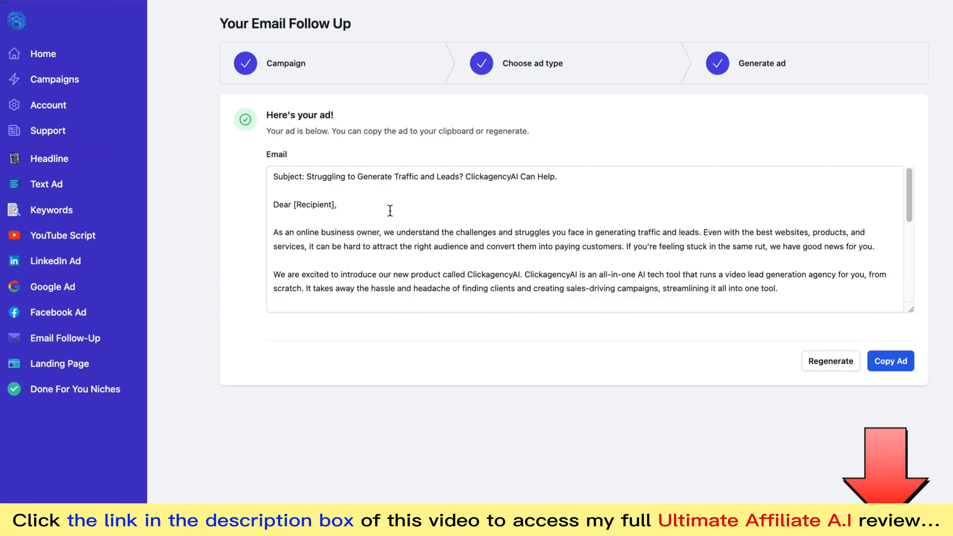
mouse_move(415, 243)
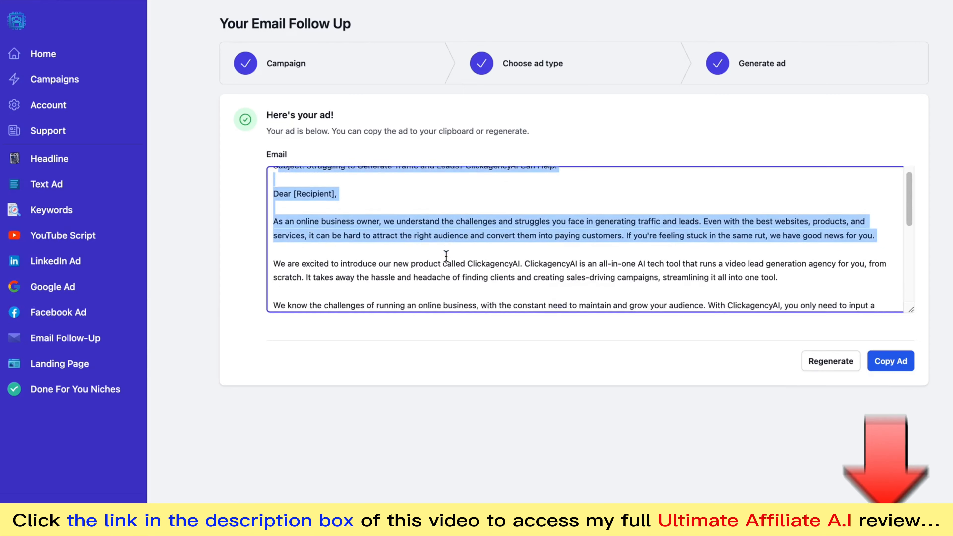
left_click(831, 361)
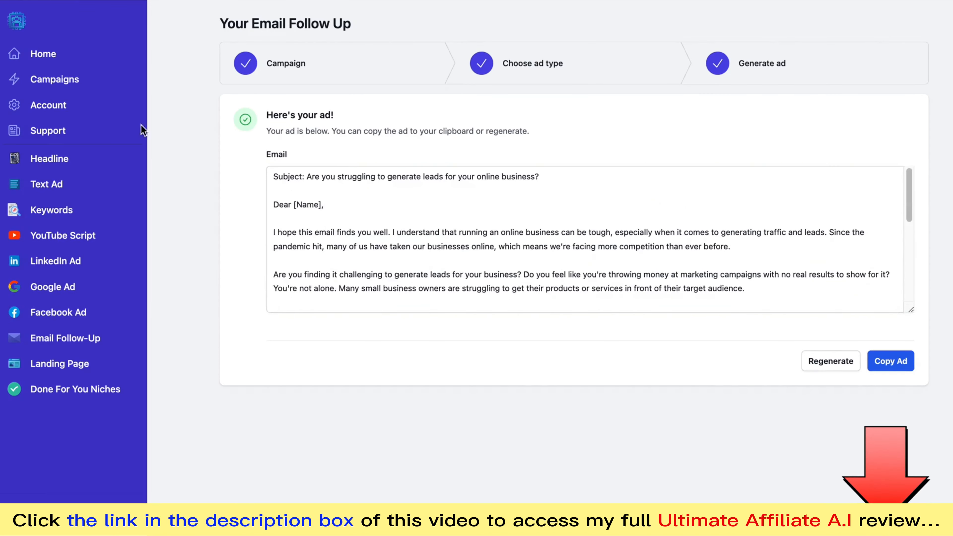
mouse_move(48, 130)
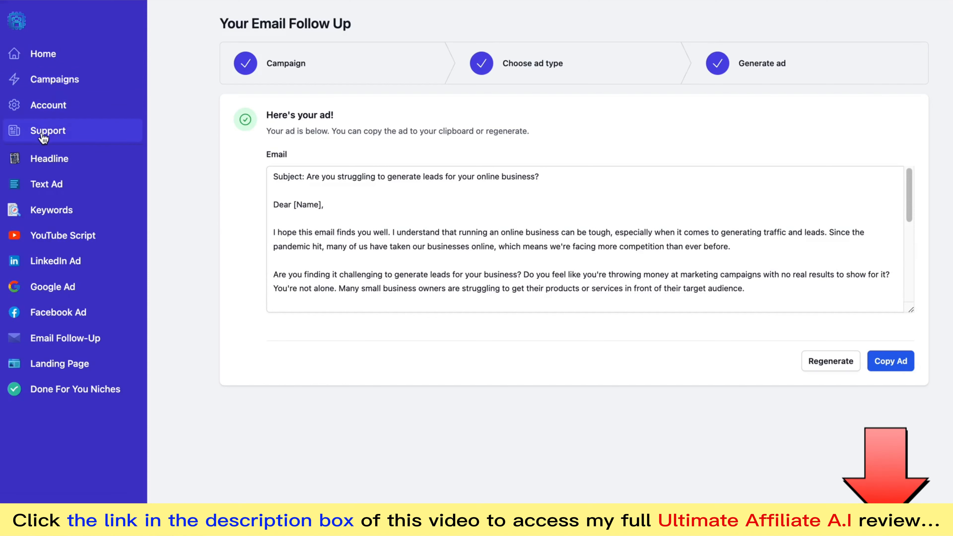
mouse_move(46, 184)
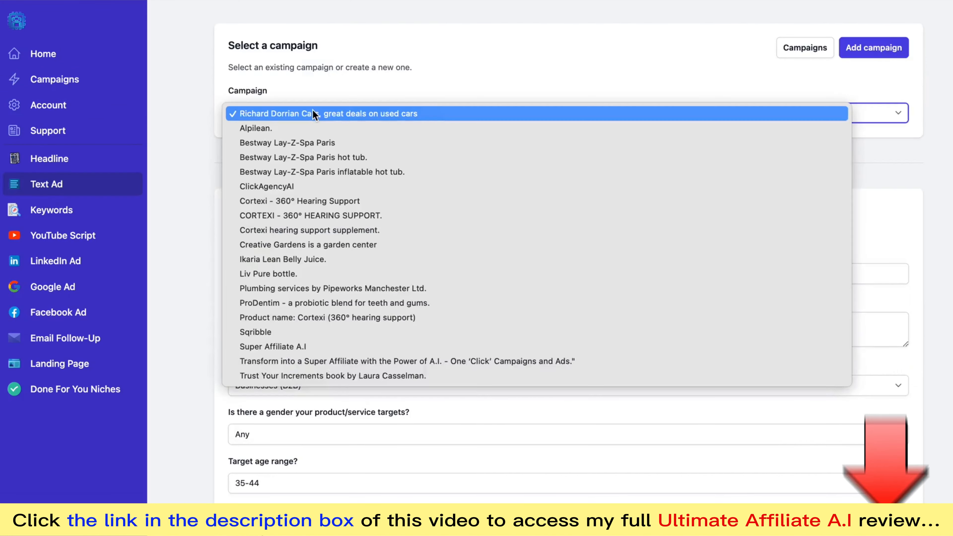
mouse_move(435, 66)
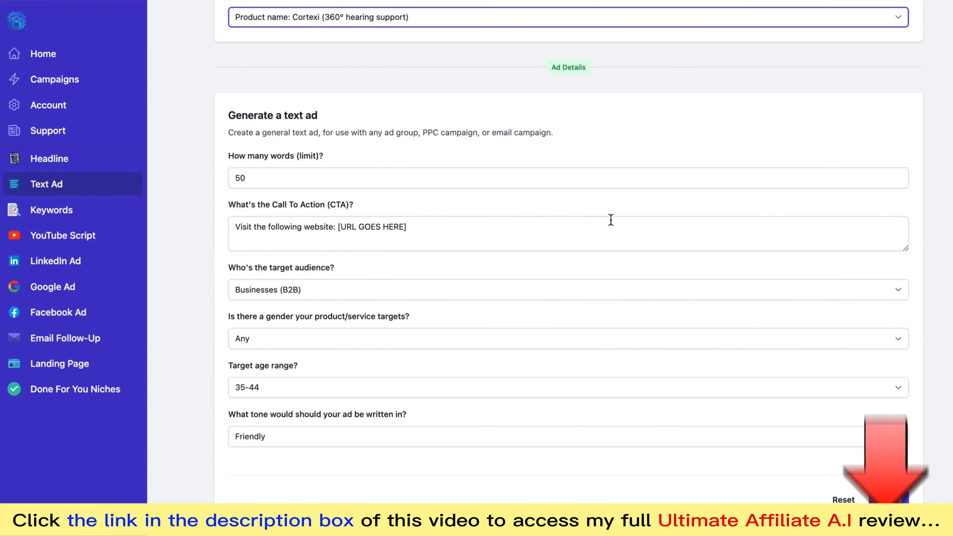
Return Home to the welcome dashboard showing 19 campaigns and 208 generated ads
left_click(43, 54)
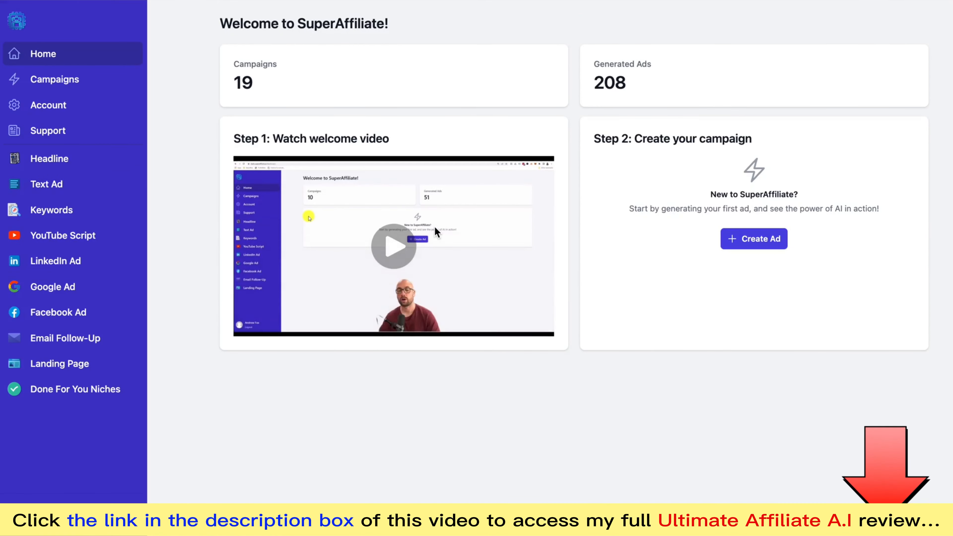
mouse_move(565, 425)
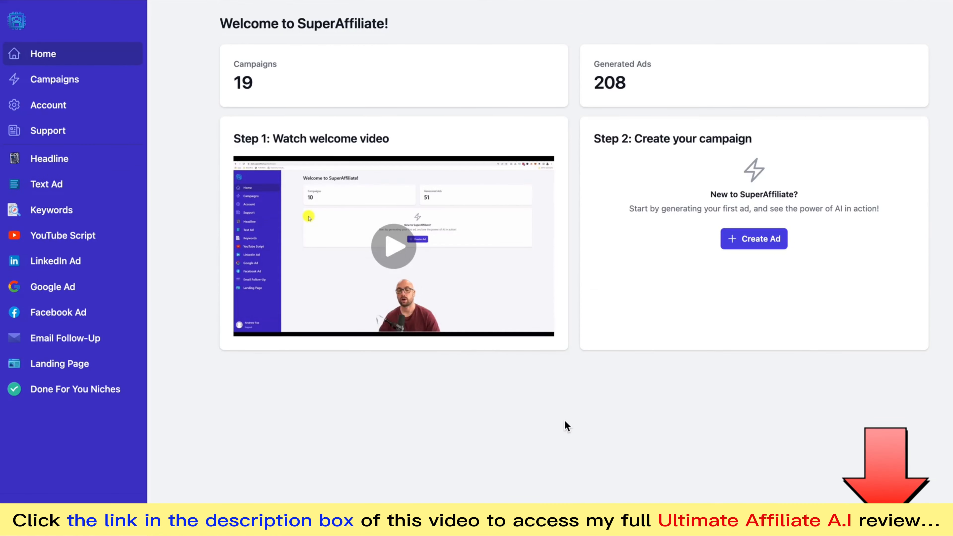